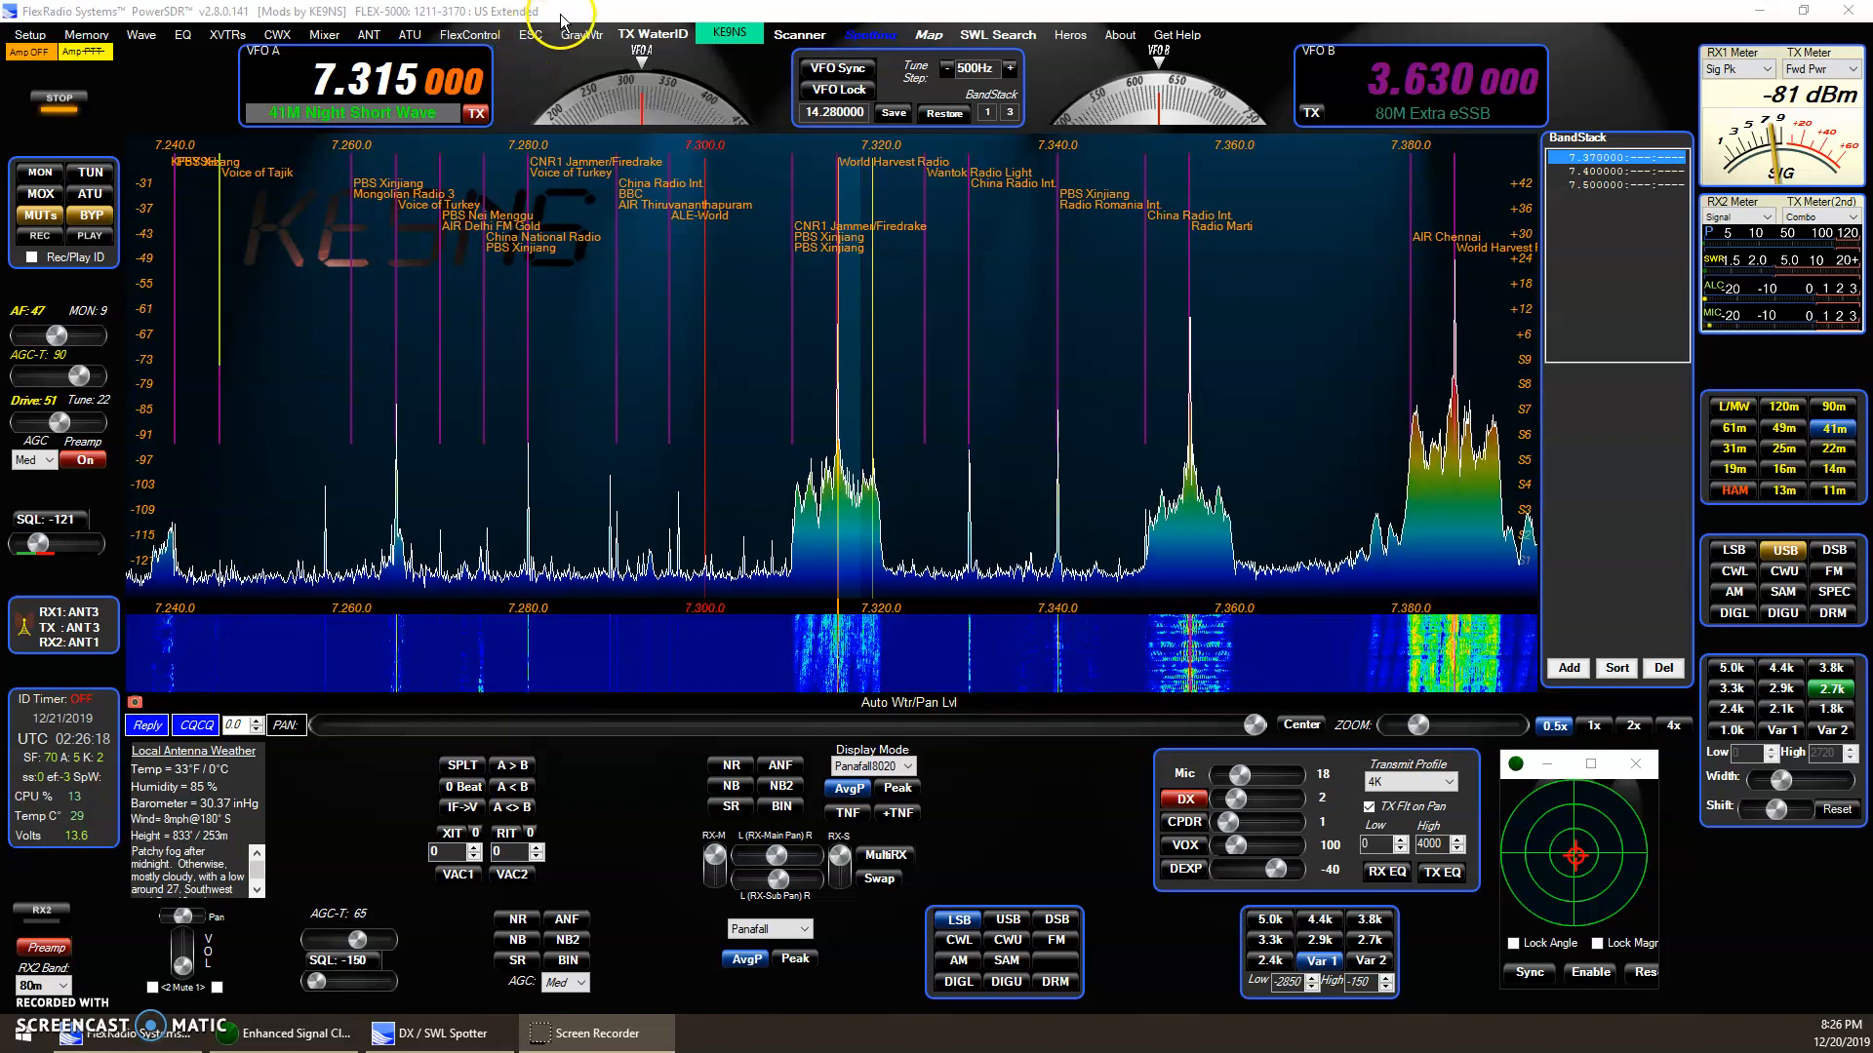
mouse_move(530, 33)
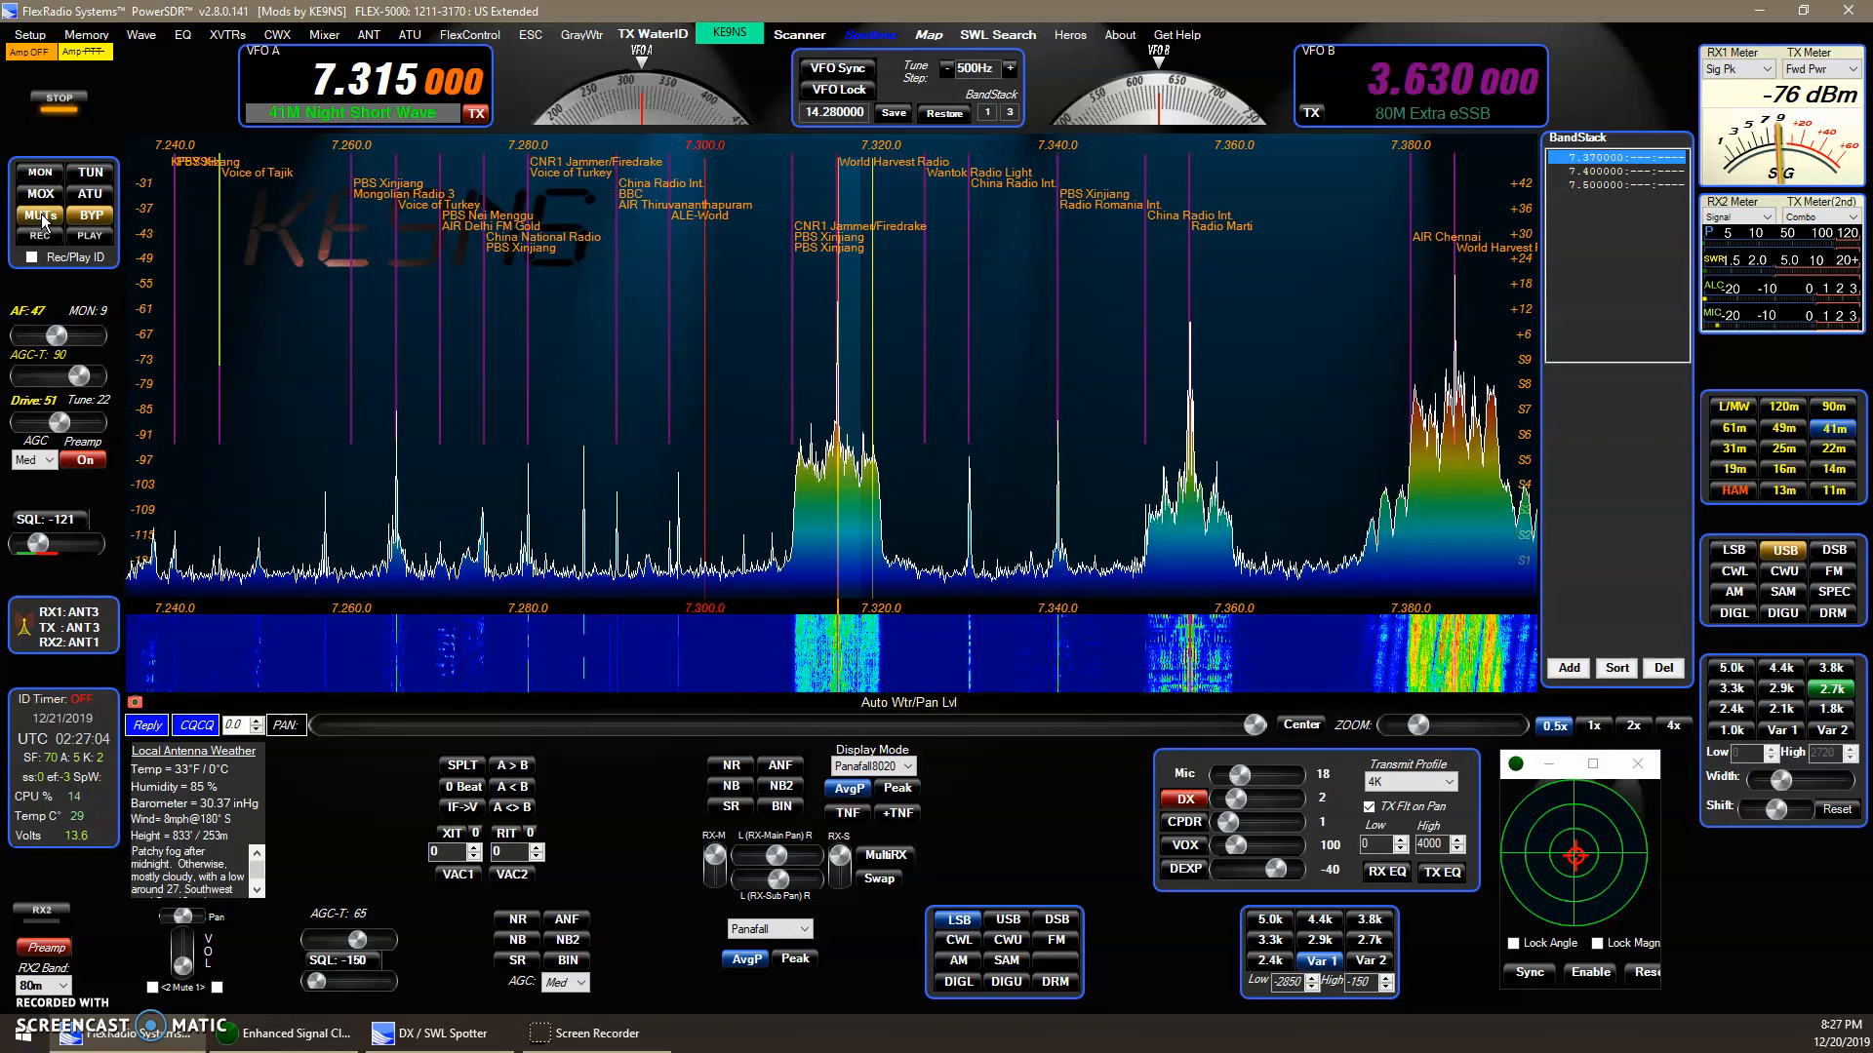
mouse_move(43, 214)
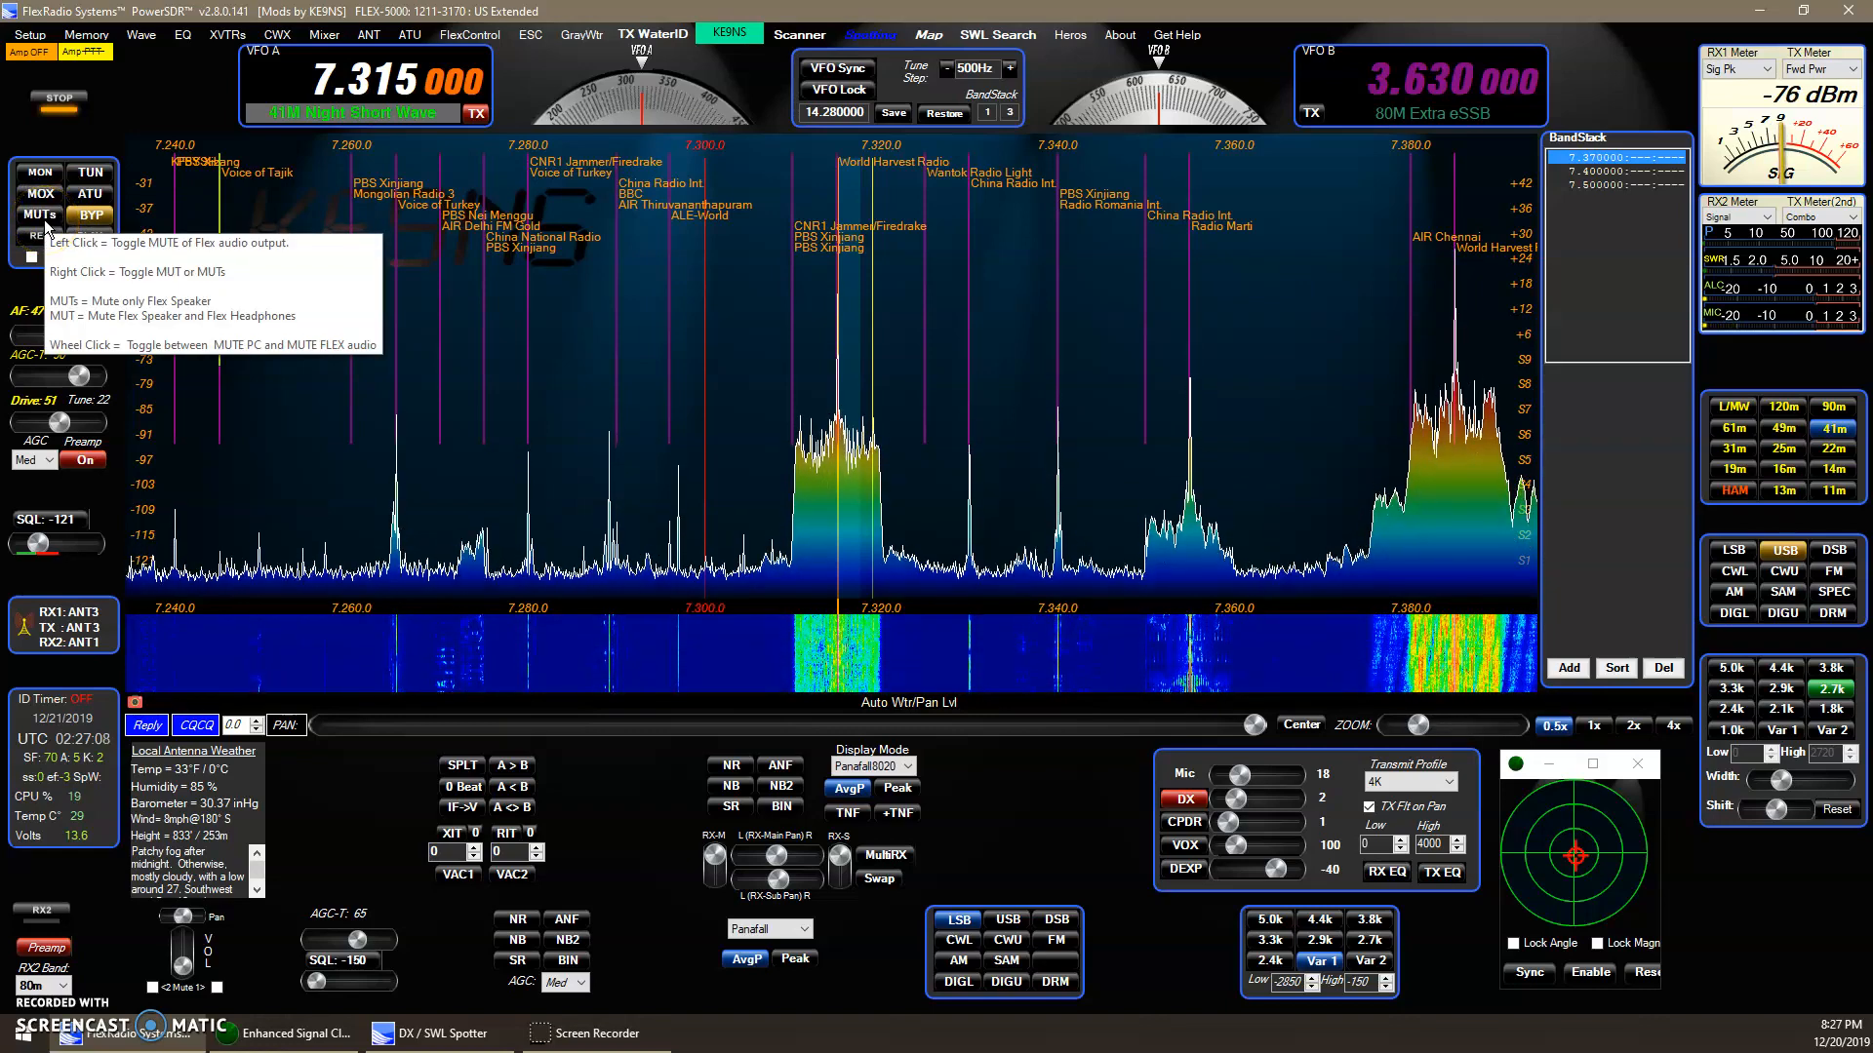
mouse_move(39, 234)
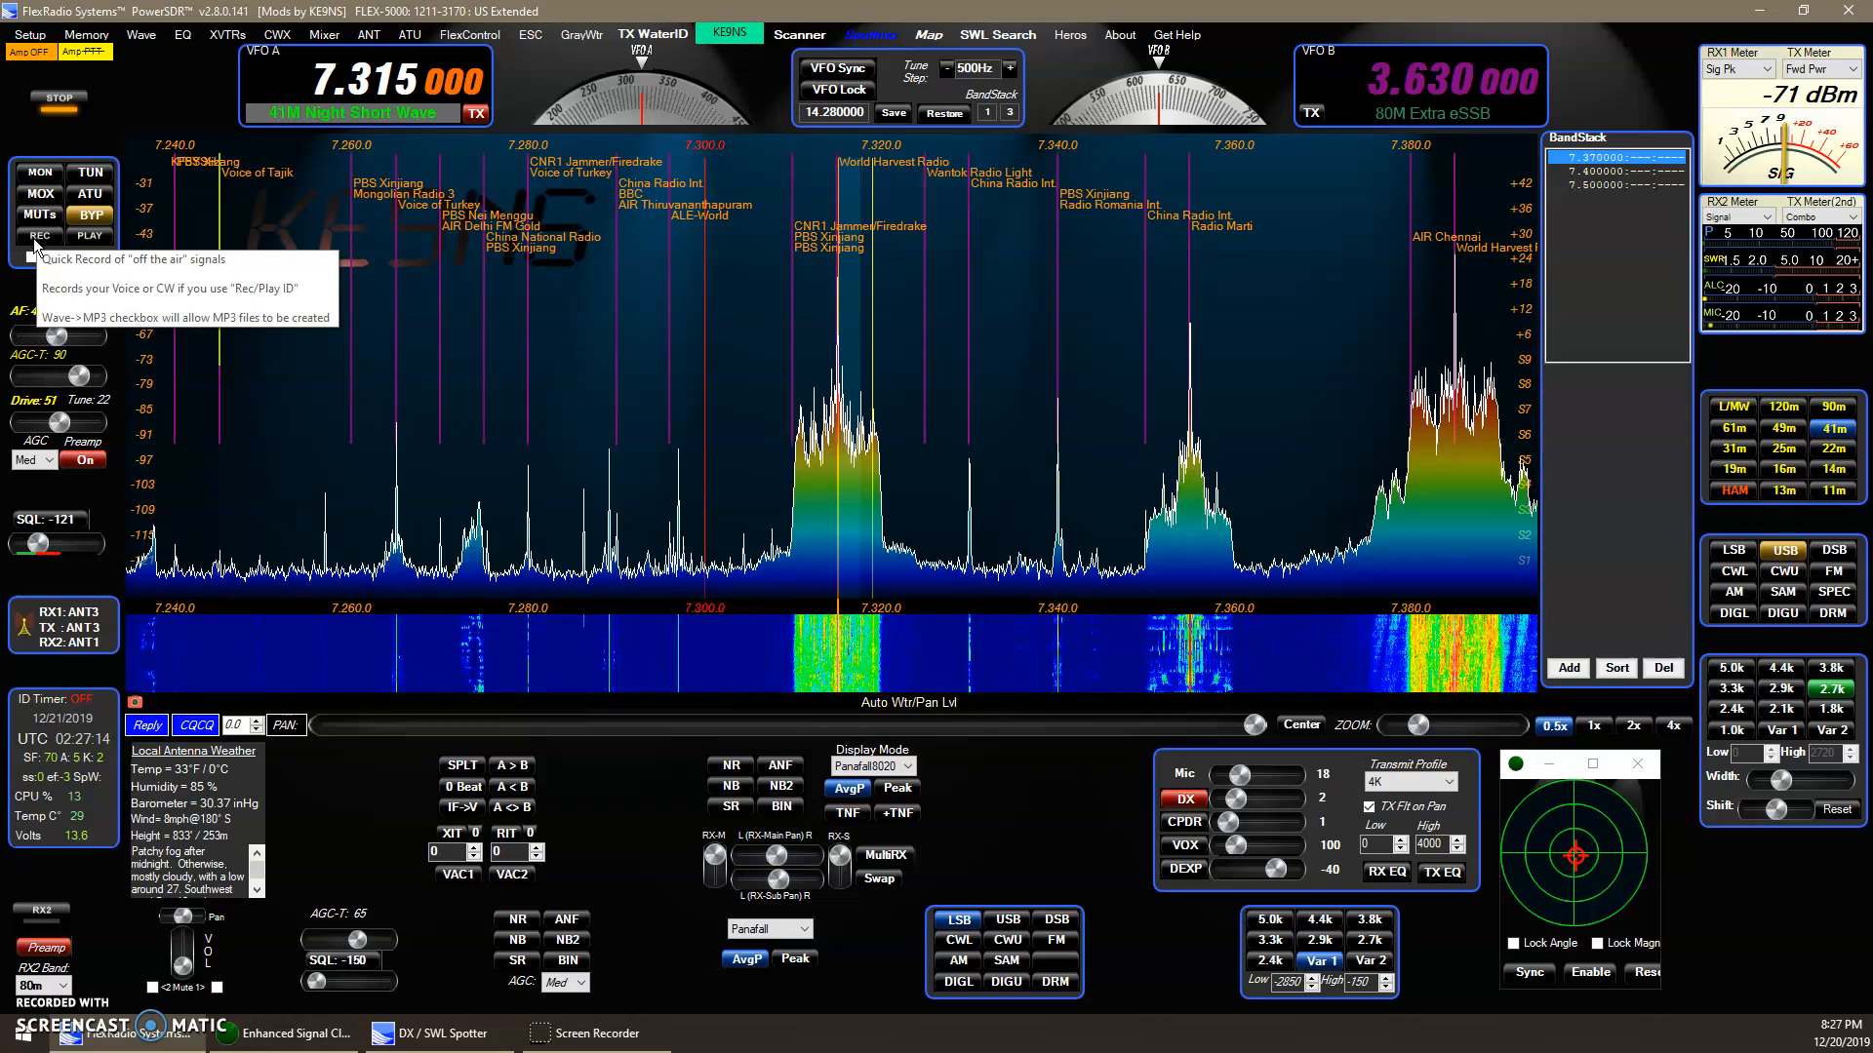
mouse_move(38, 215)
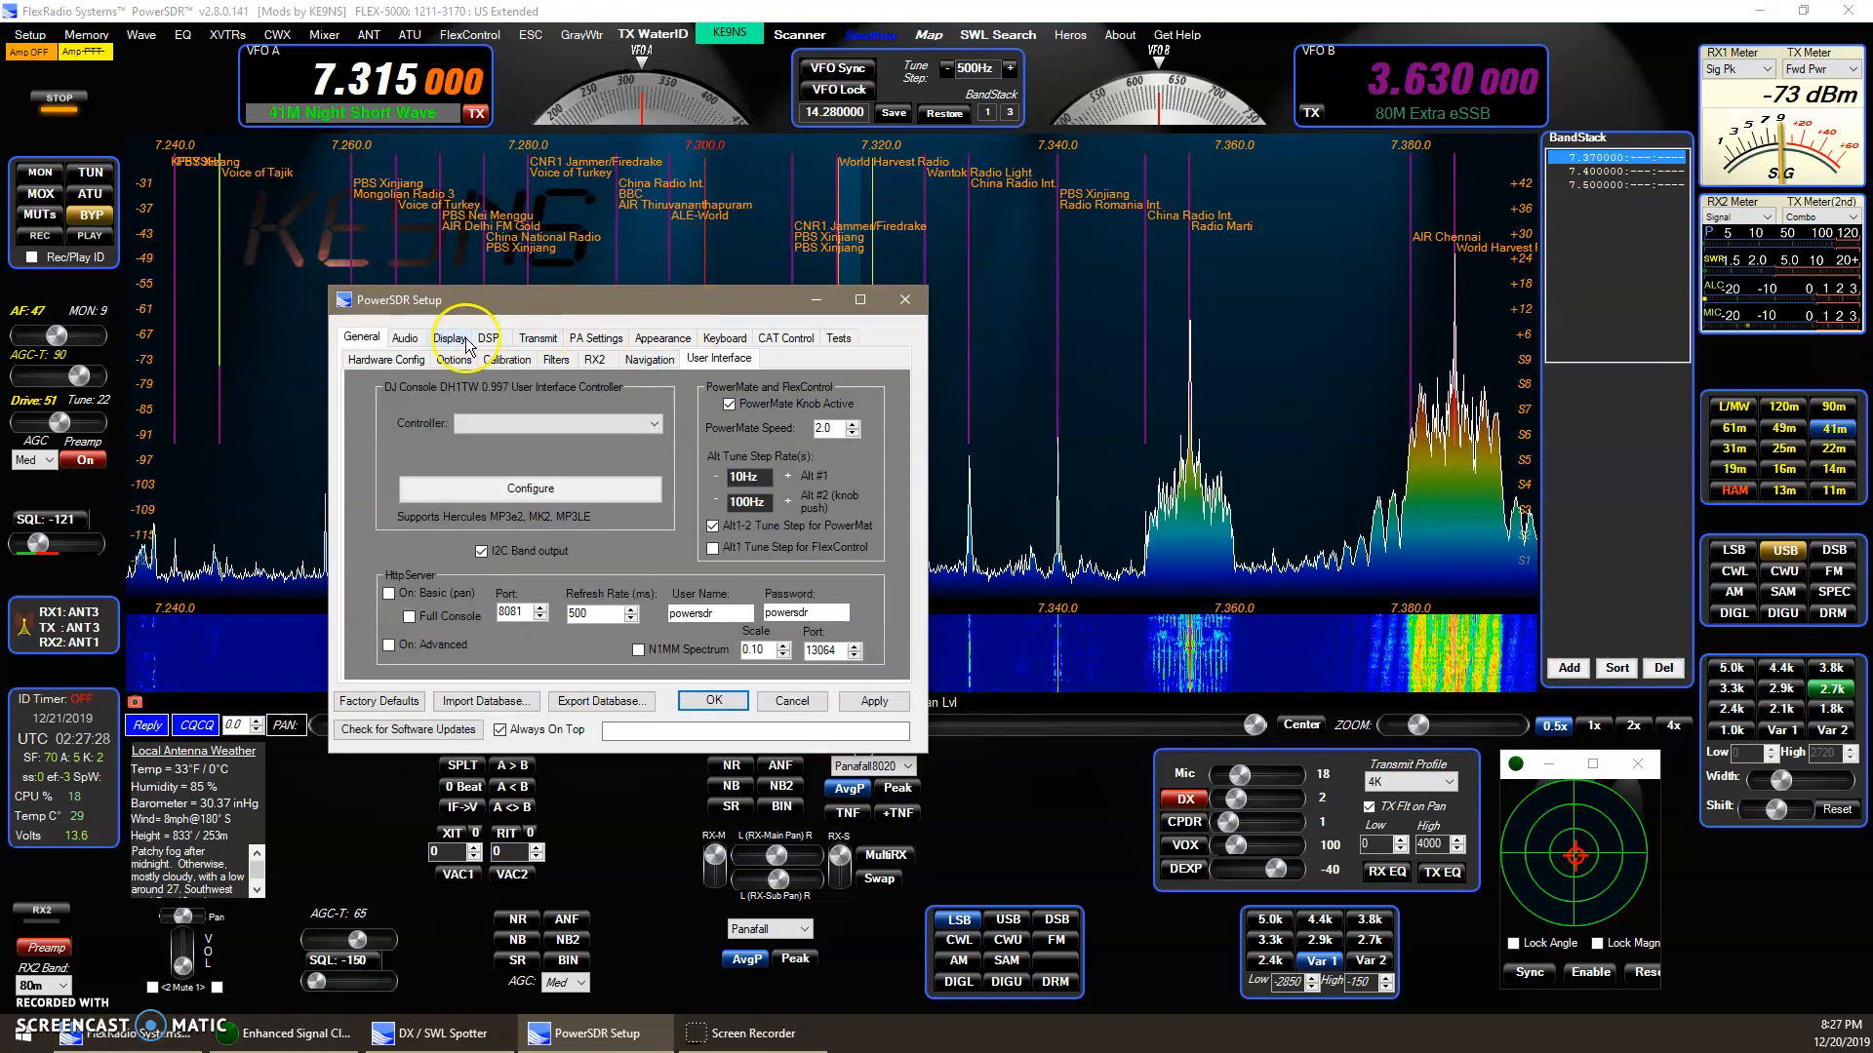
Step: Switch Setup to the Display tab to review spectrum grid, waterfall and multimeter options
left_click(450, 336)
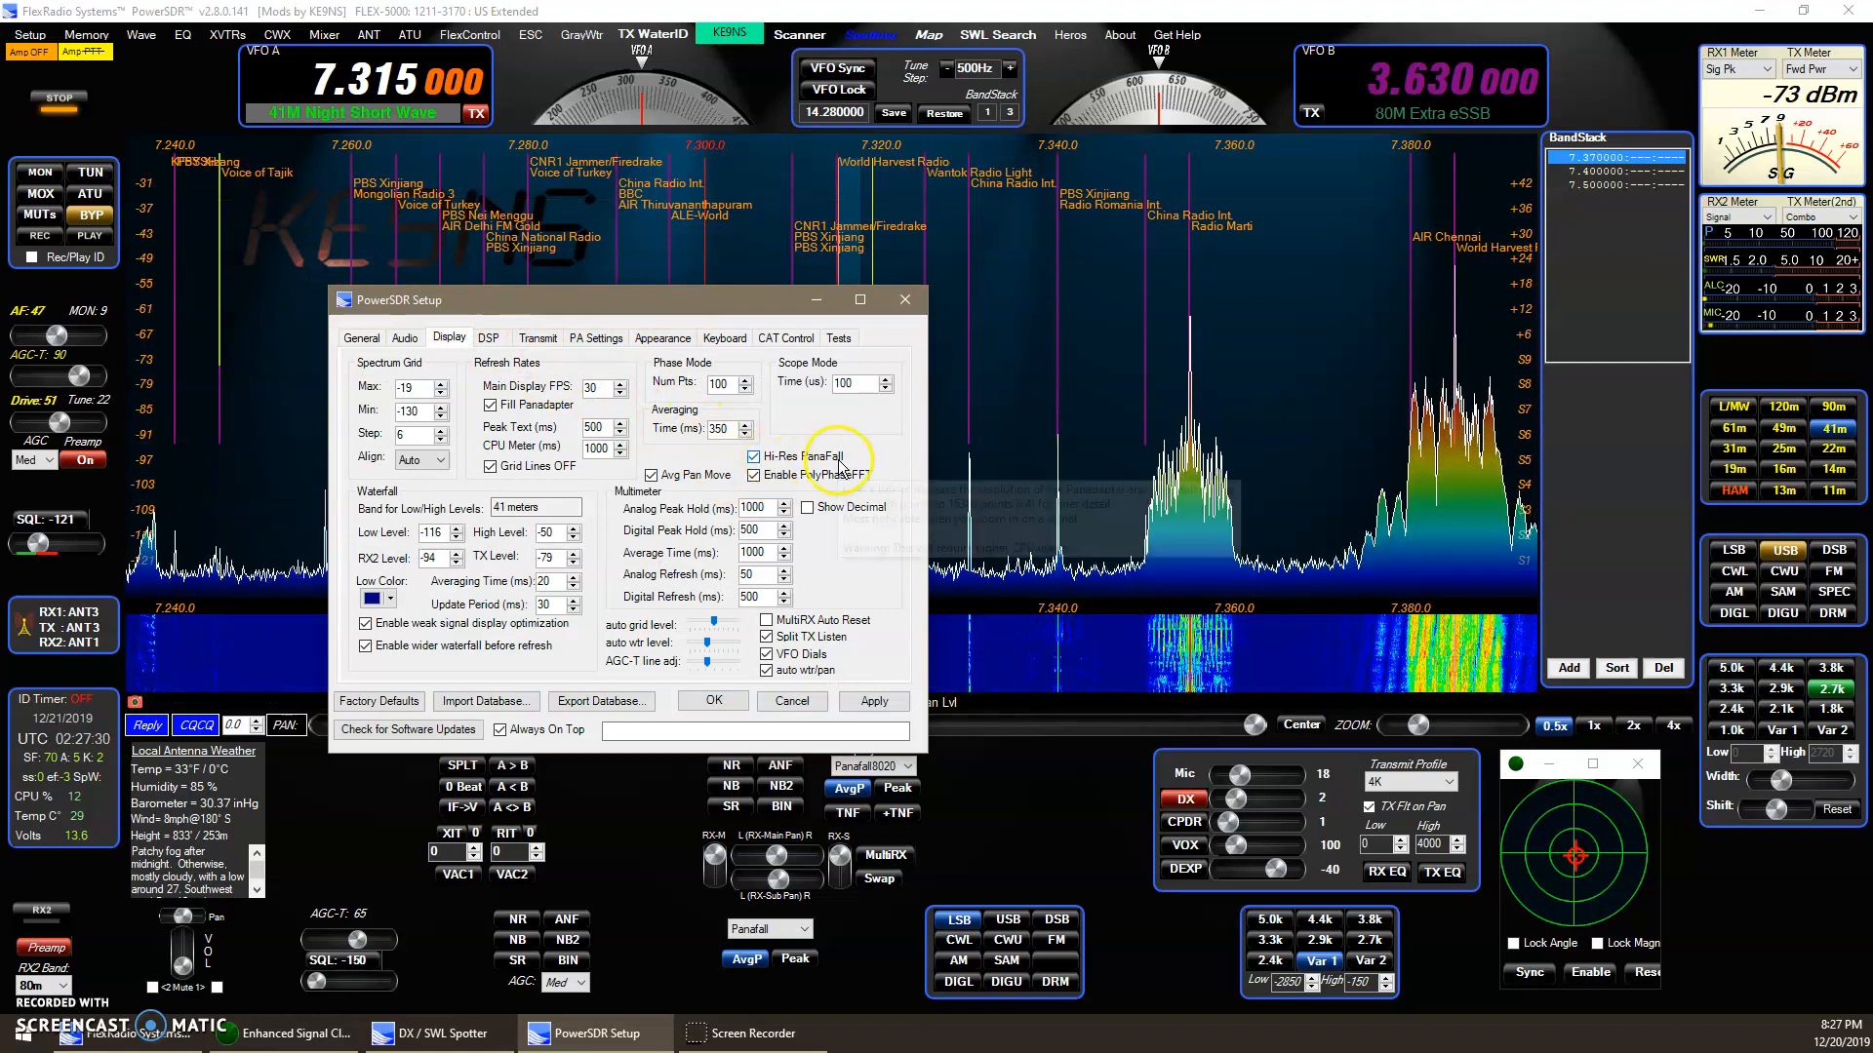
mouse_move(755, 474)
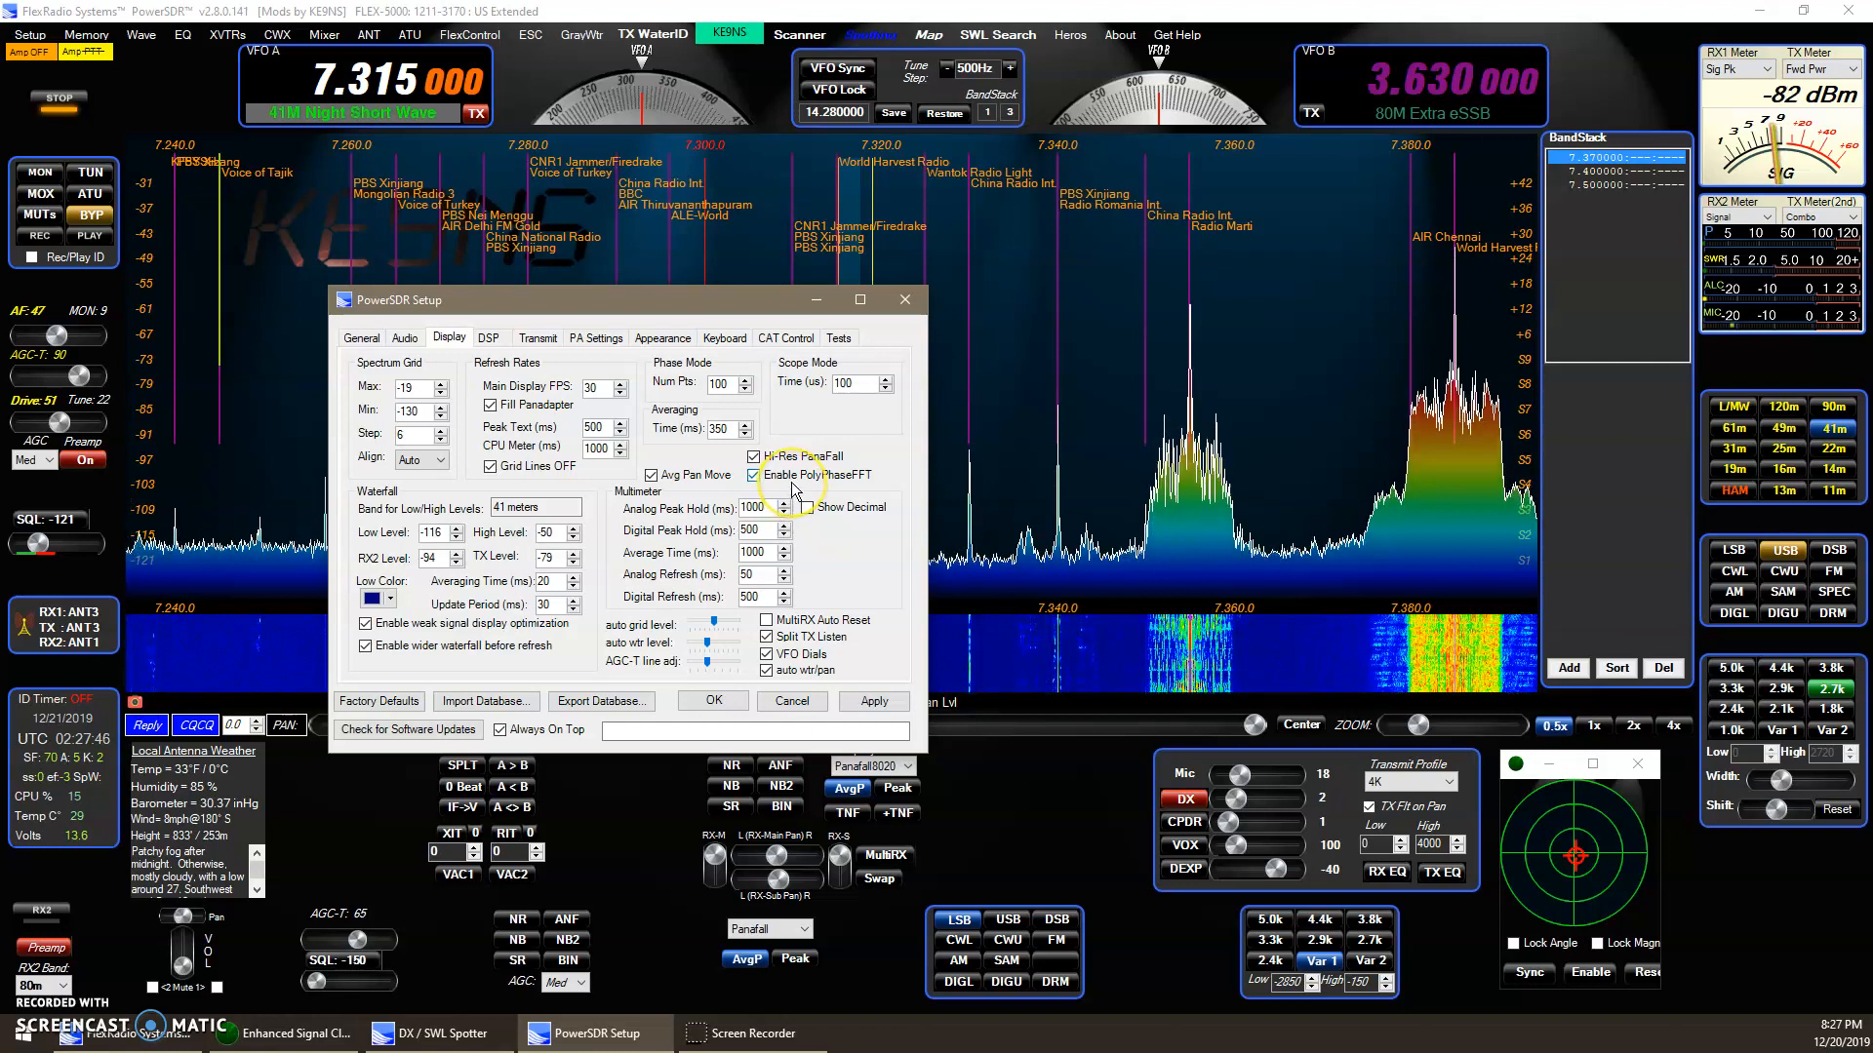
mouse_move(797, 490)
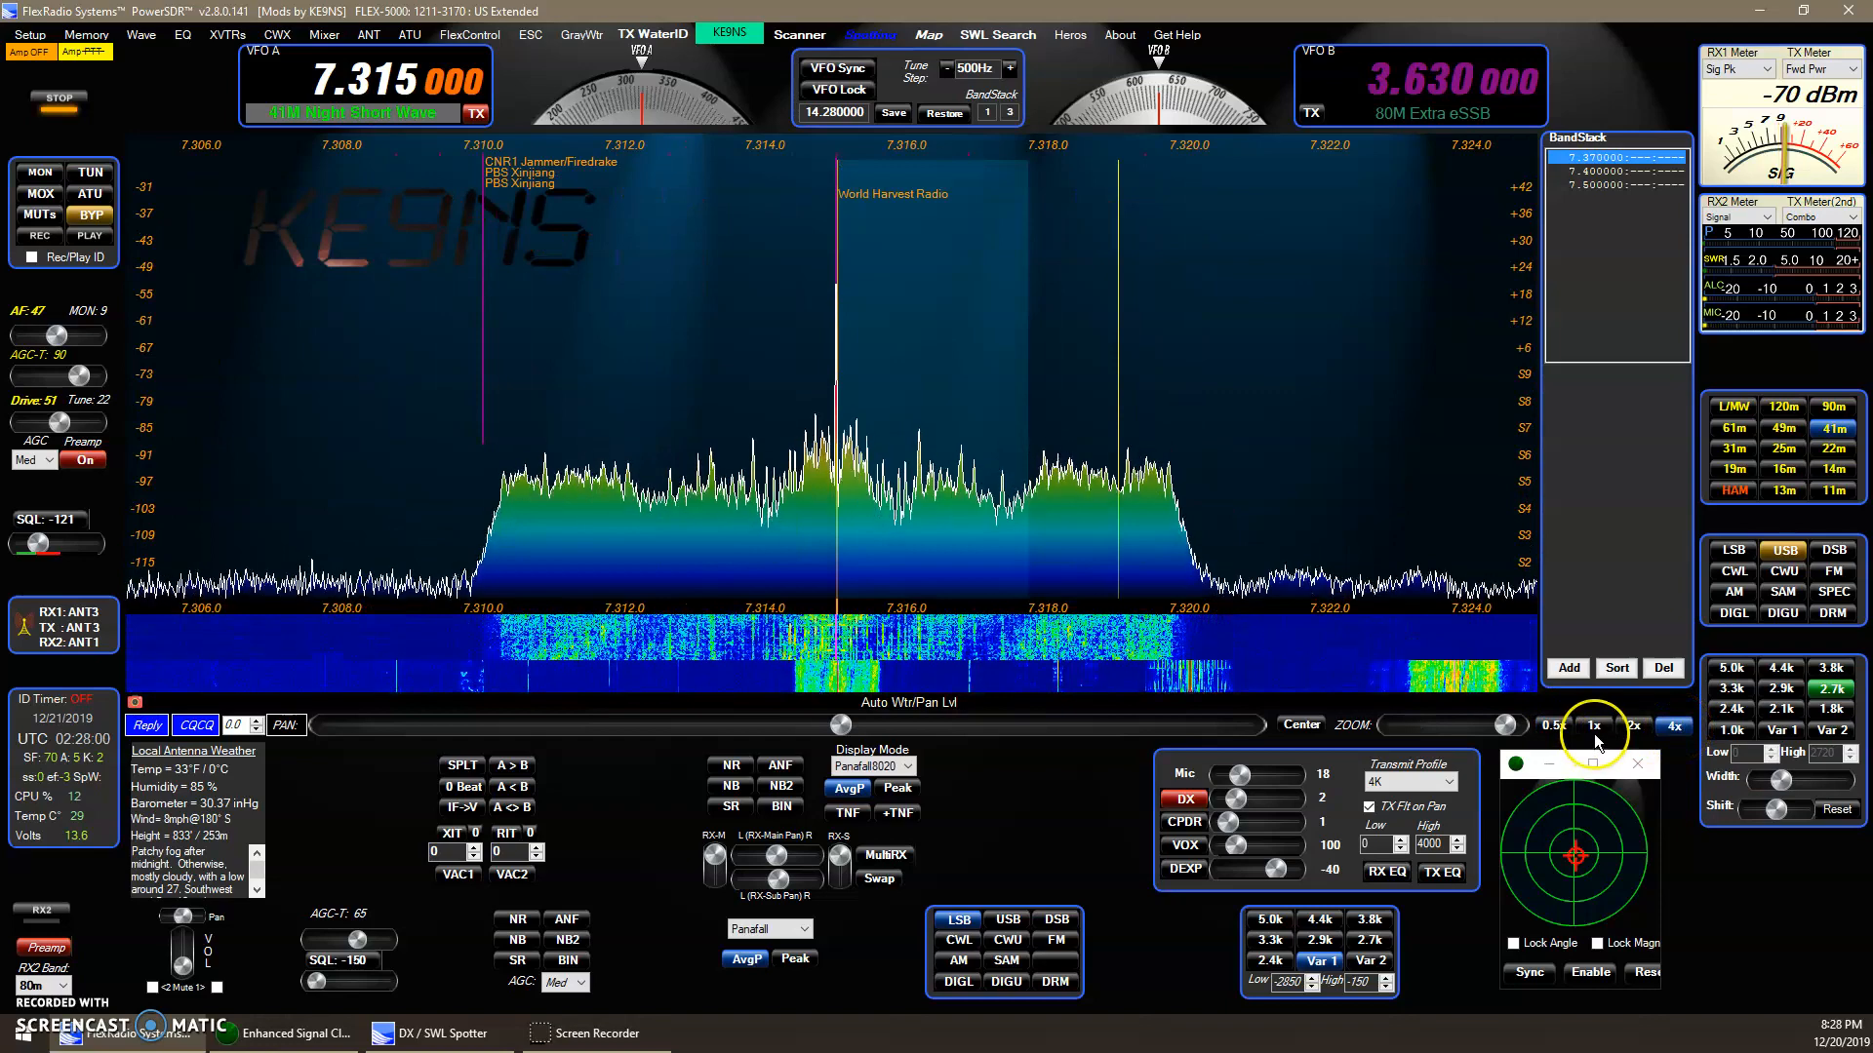
Step: Zoom the panadapter to maximum on the 7.315 MHz signal, then reset to the 7.22–7.38 MHz view
left_click(1633, 725)
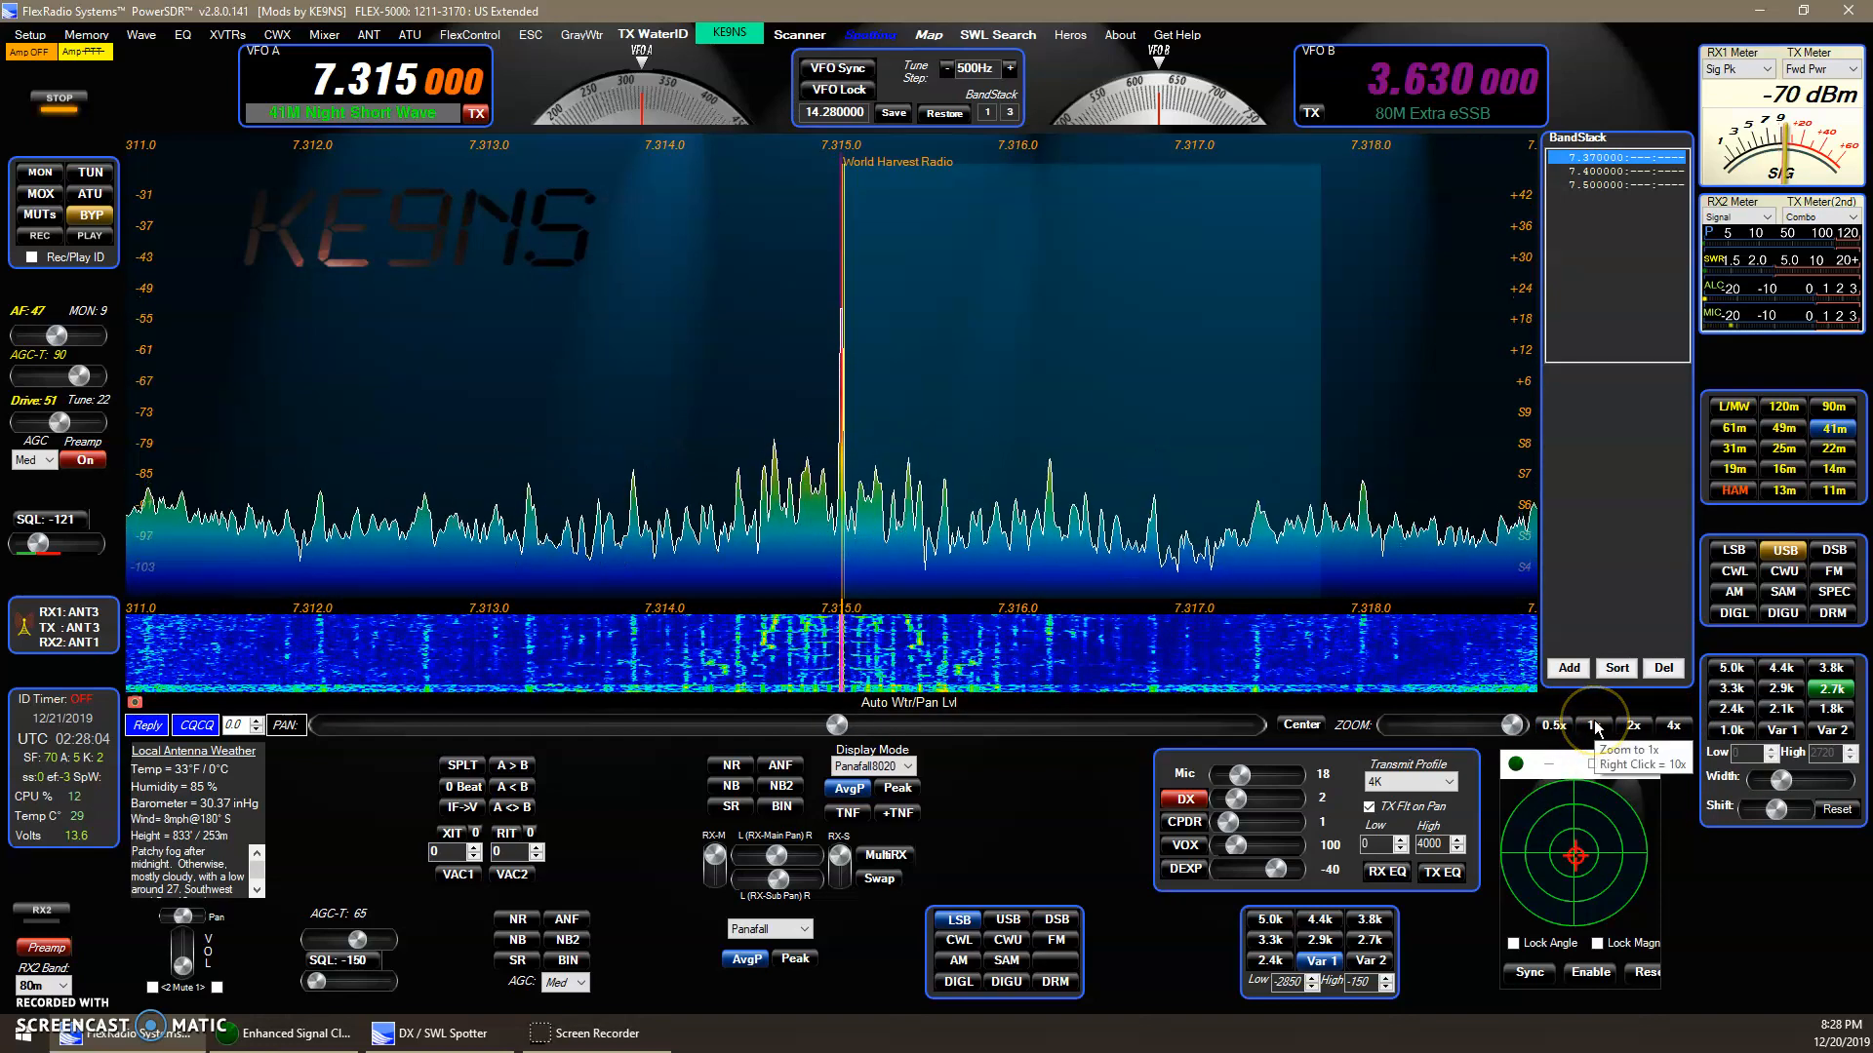
left_click(1633, 726)
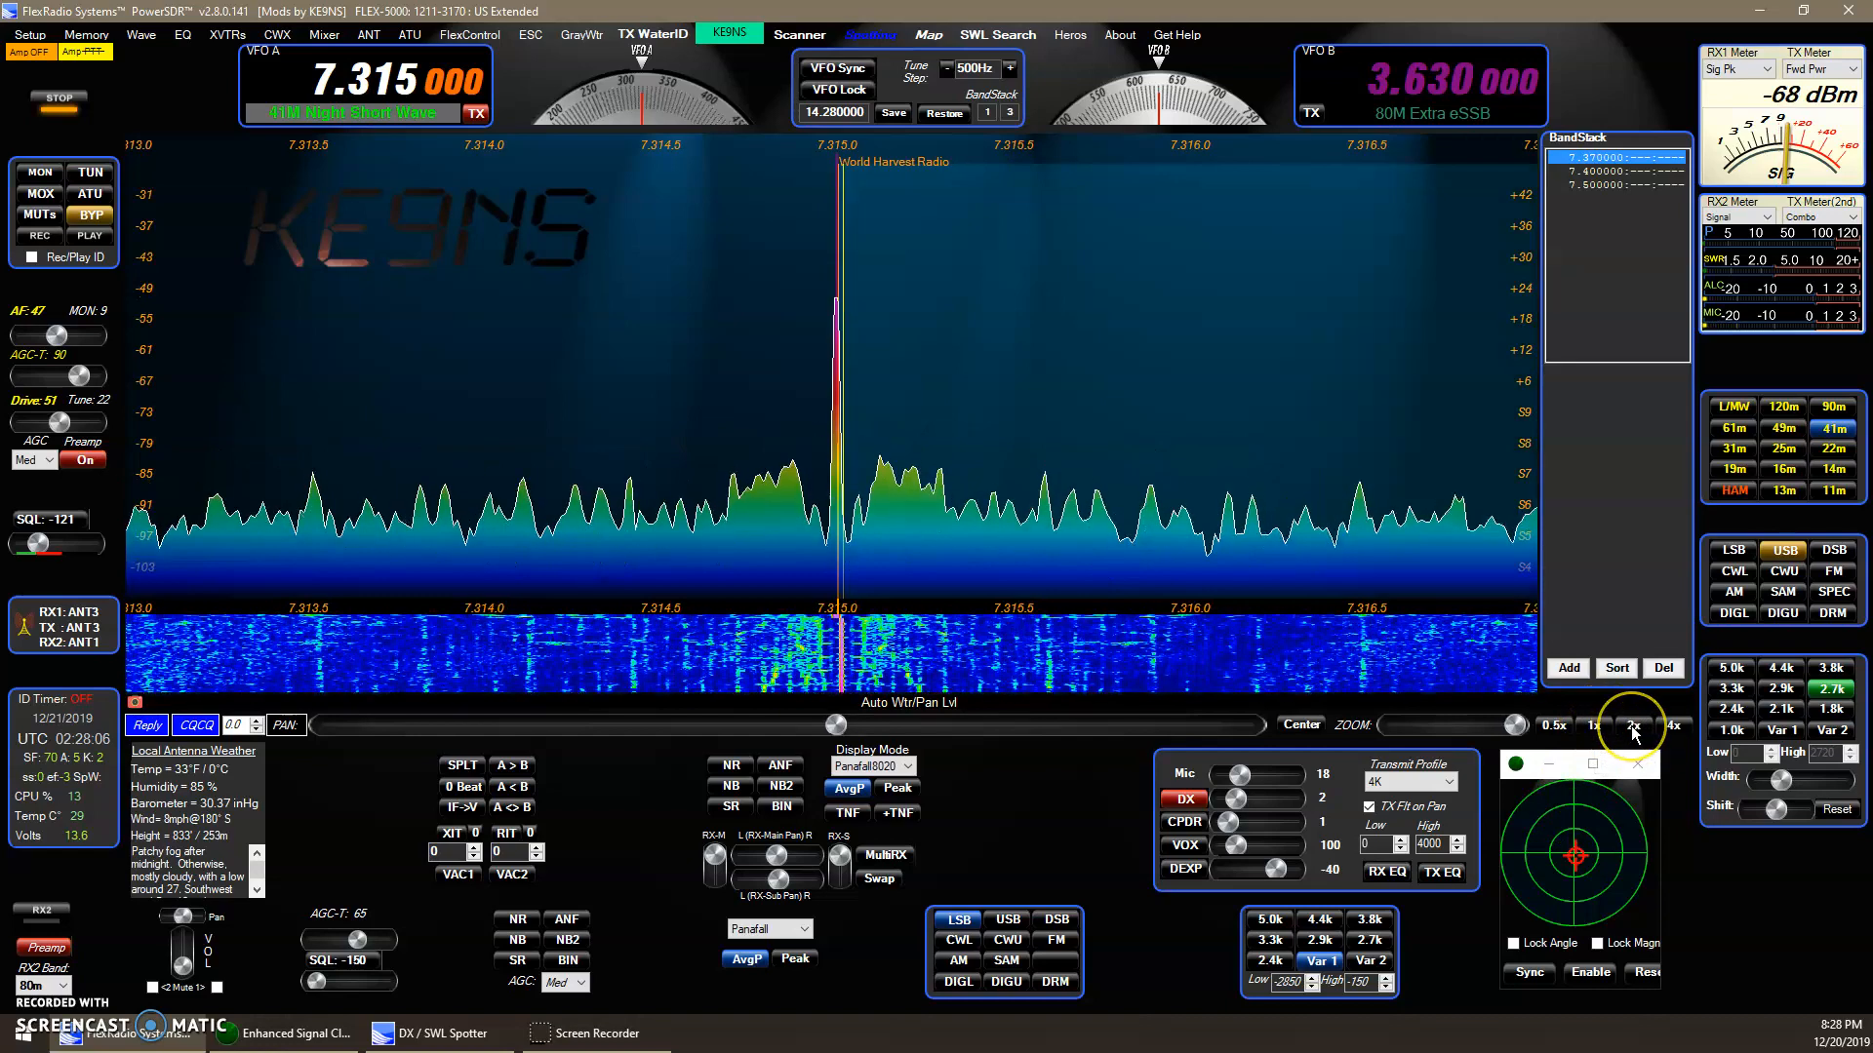
left_click(1671, 724)
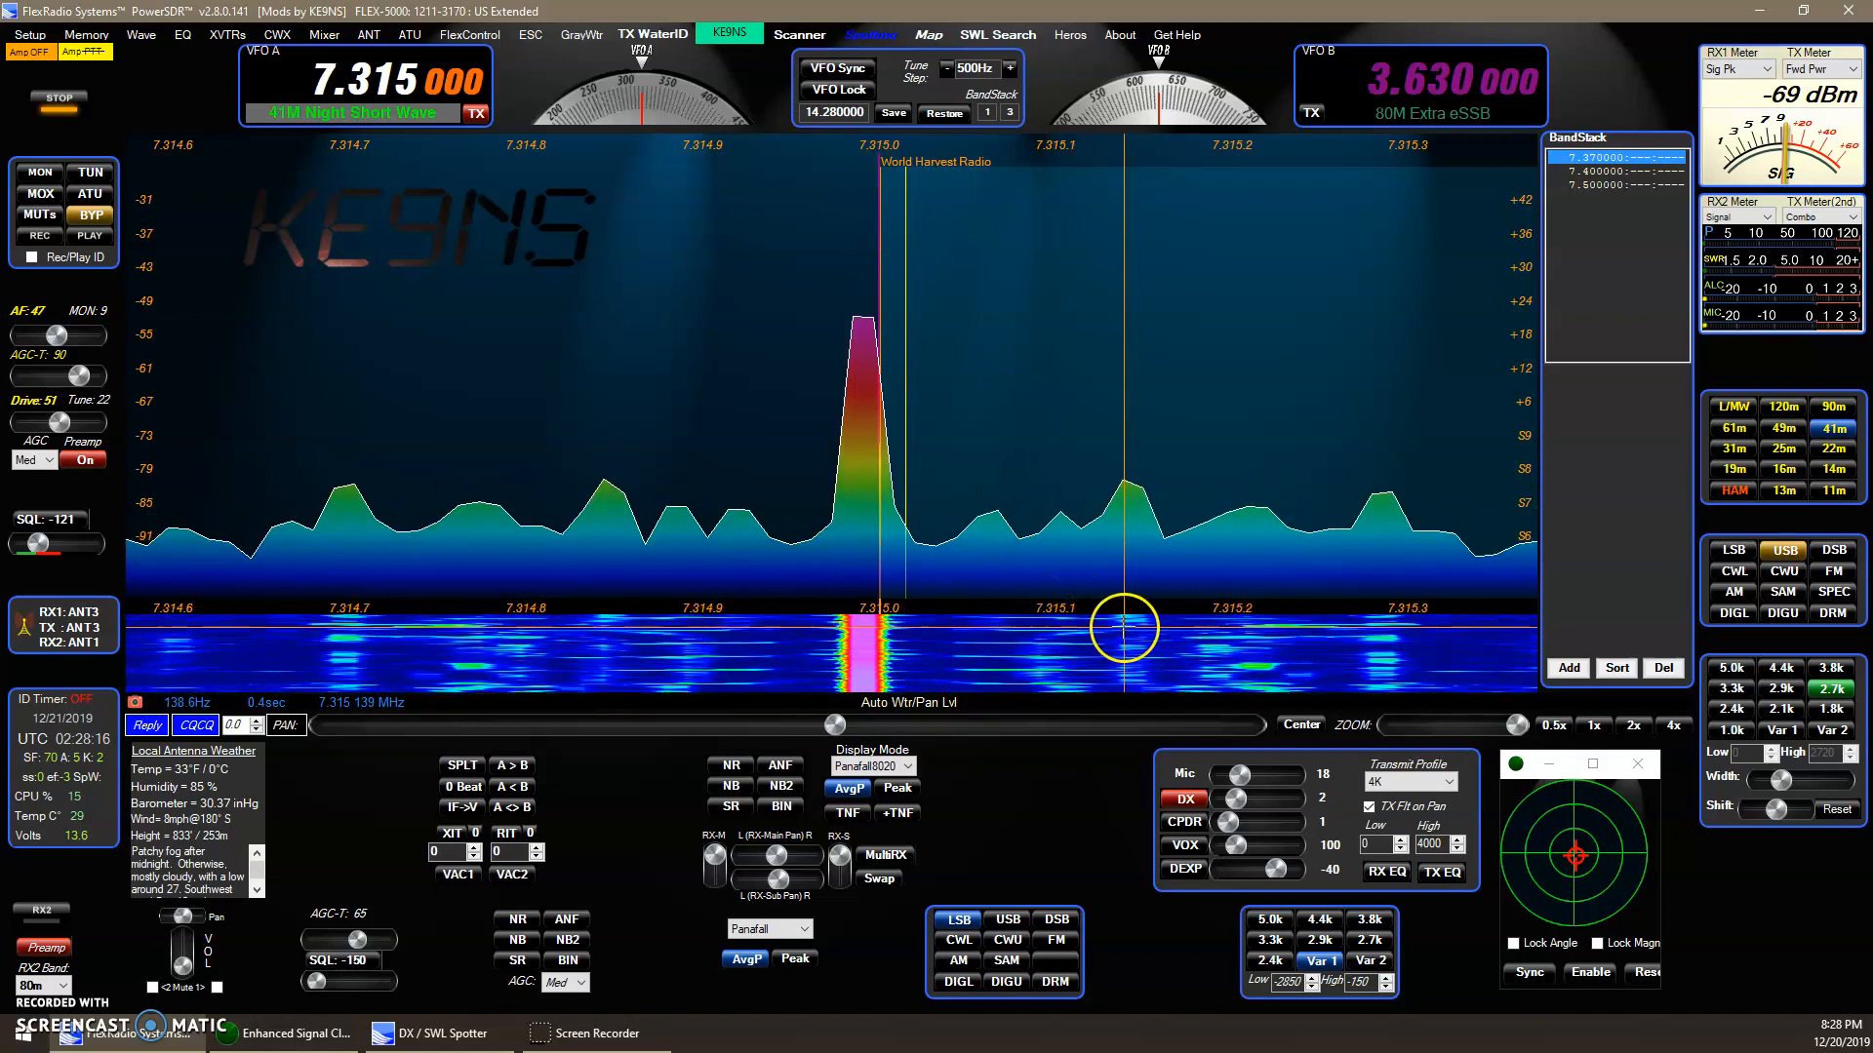
left_click(1554, 726)
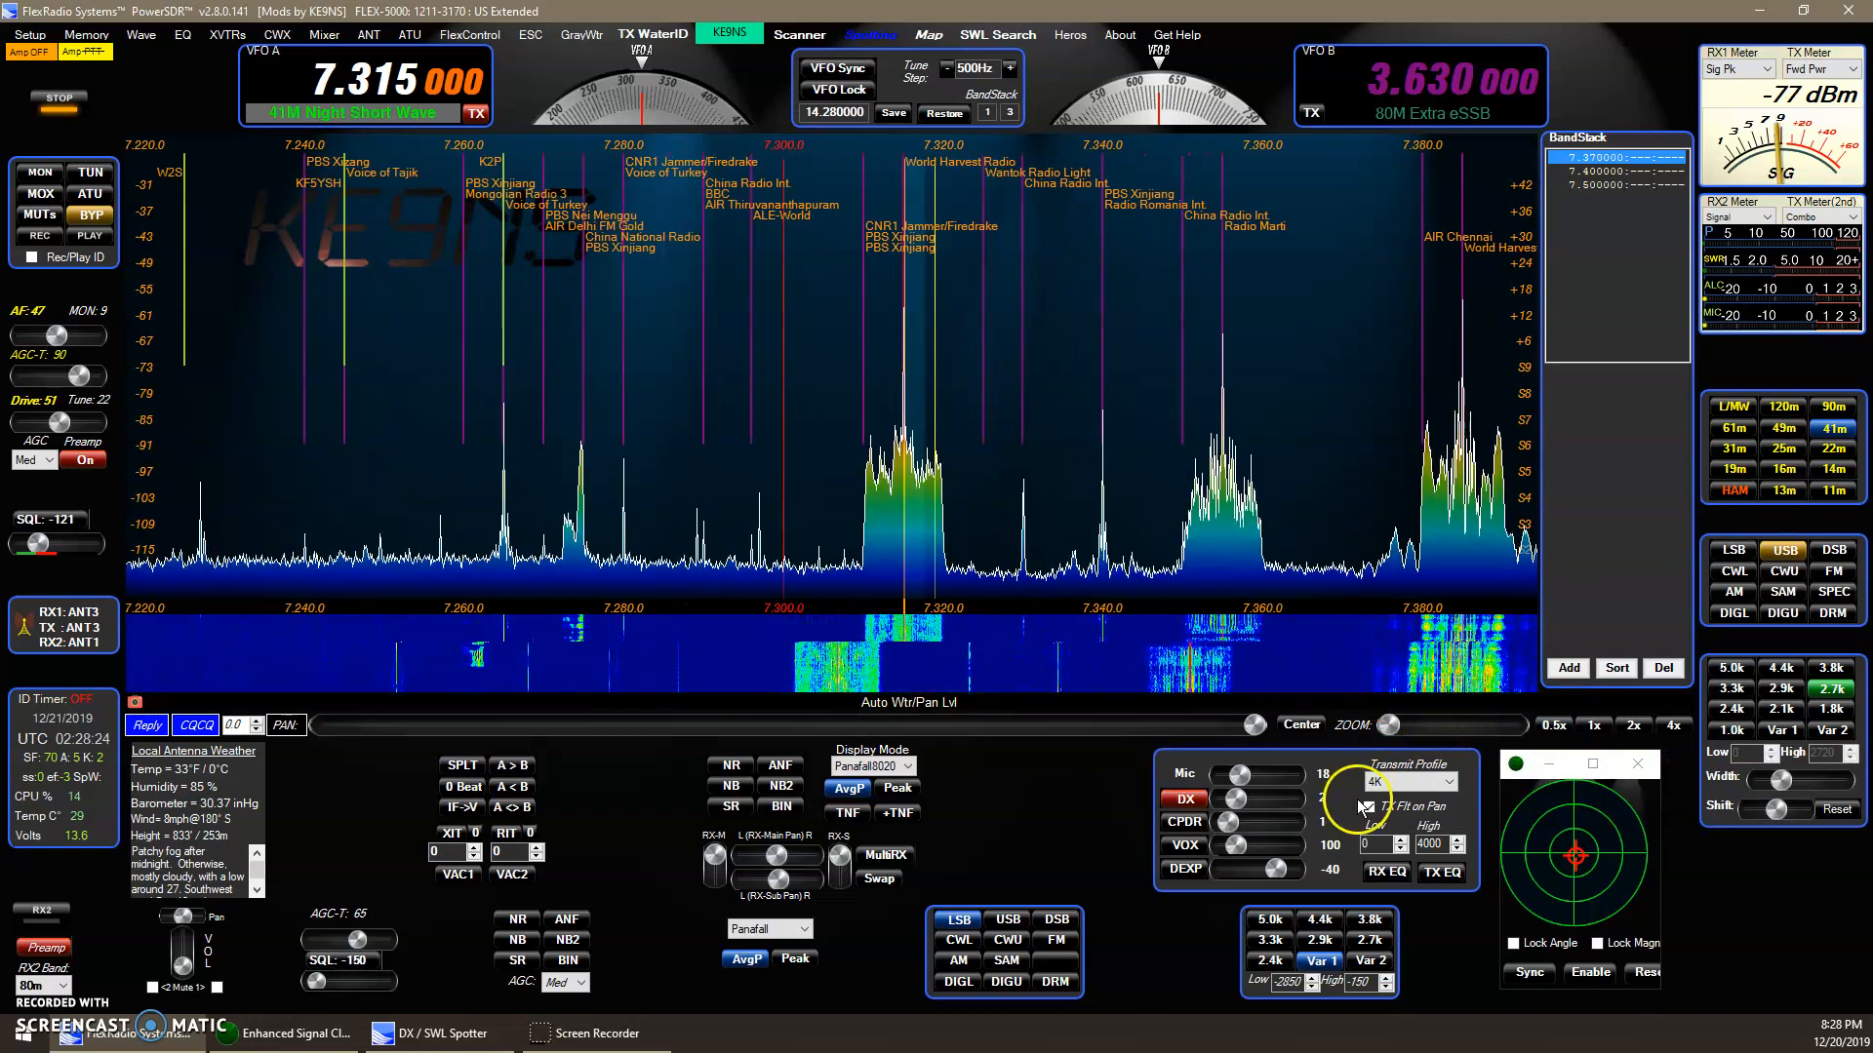
mouse_move(1051, 855)
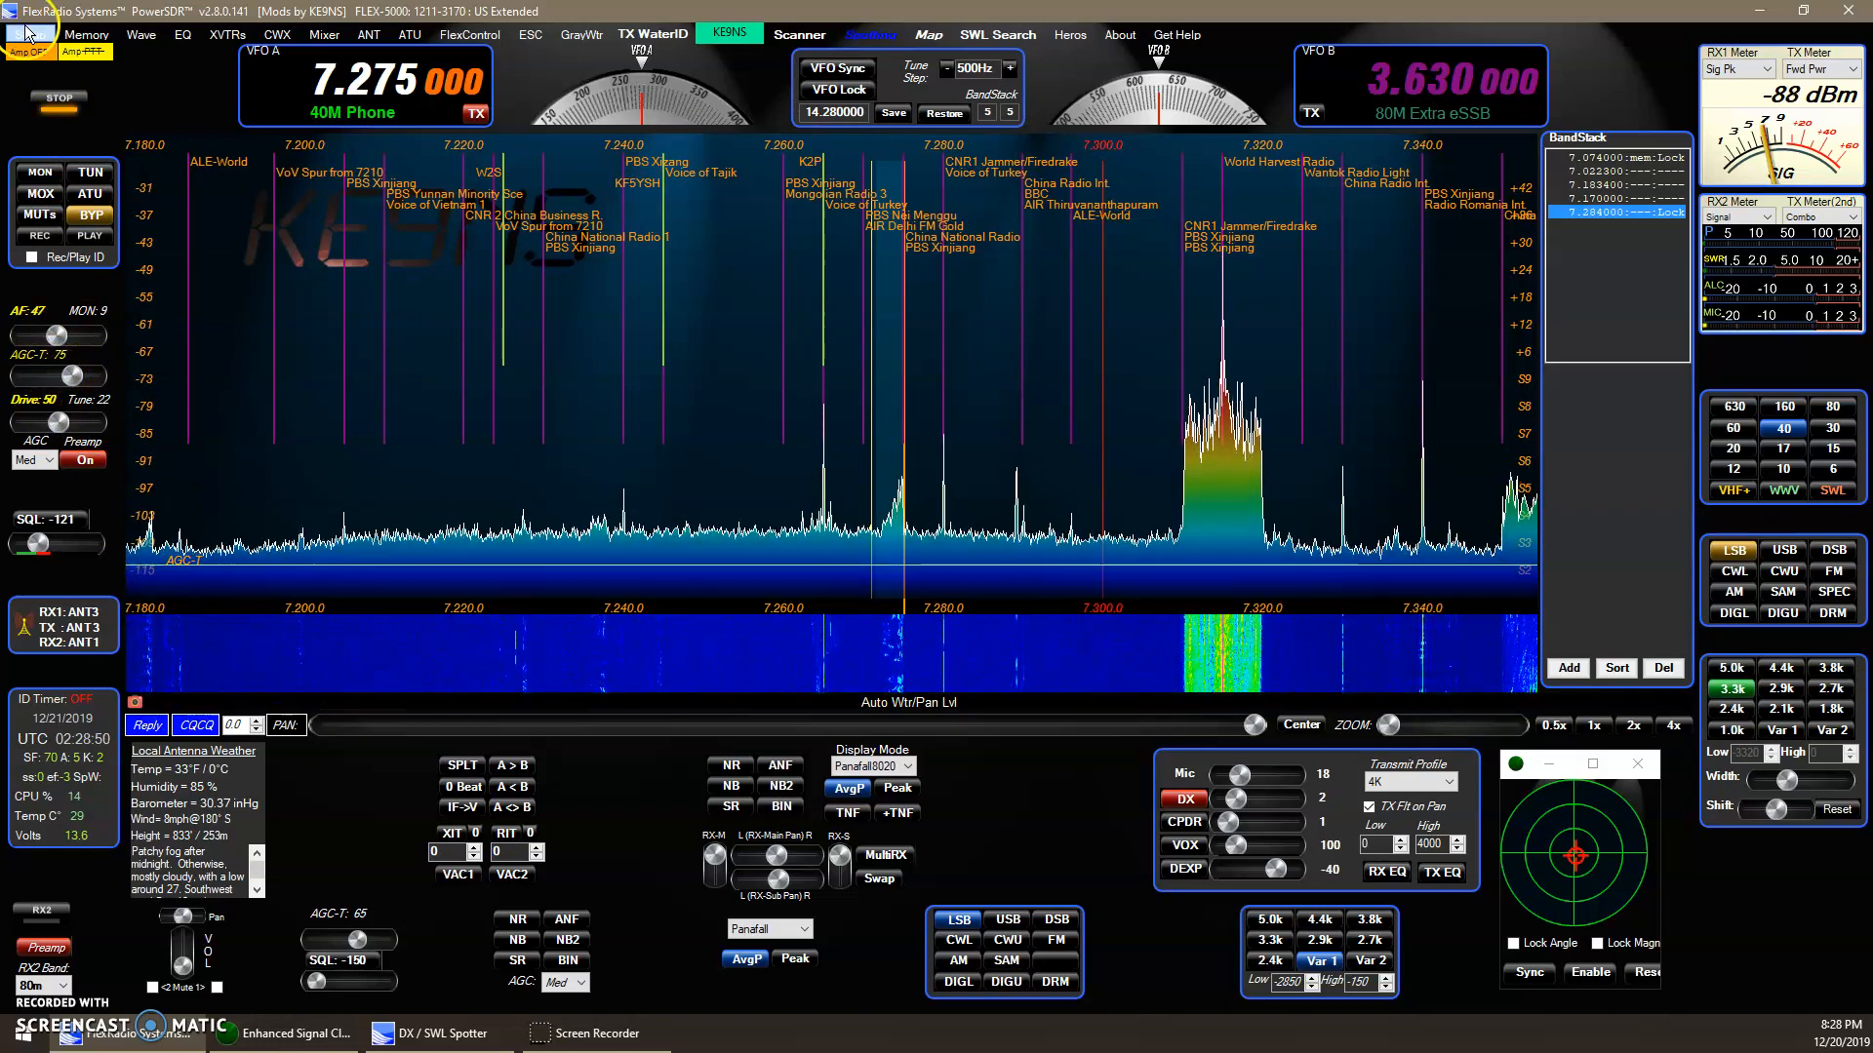
Step: Open the PowerSDR Setup window while tuned to 7.275 MHz on 40 m
left_click(29, 33)
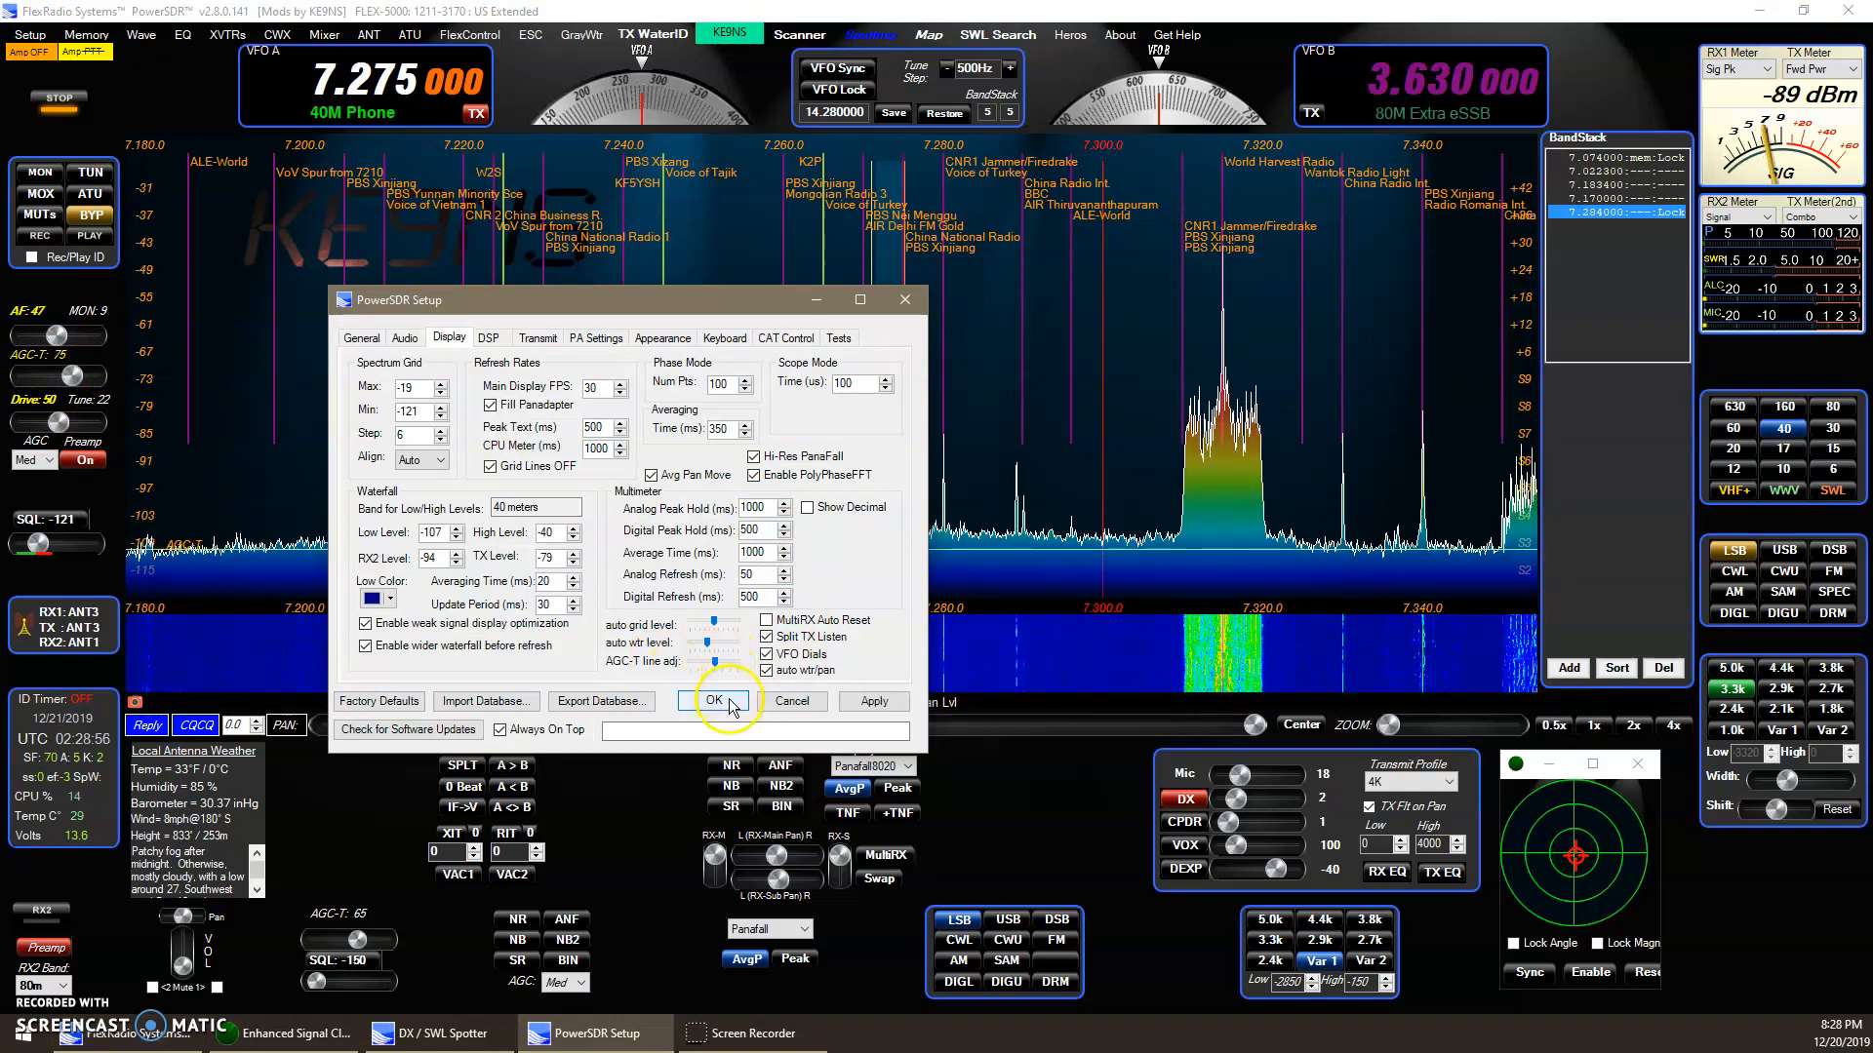
Step: Adjust the AGC-T line adj slider on the Display settings page
left_click(713, 701)
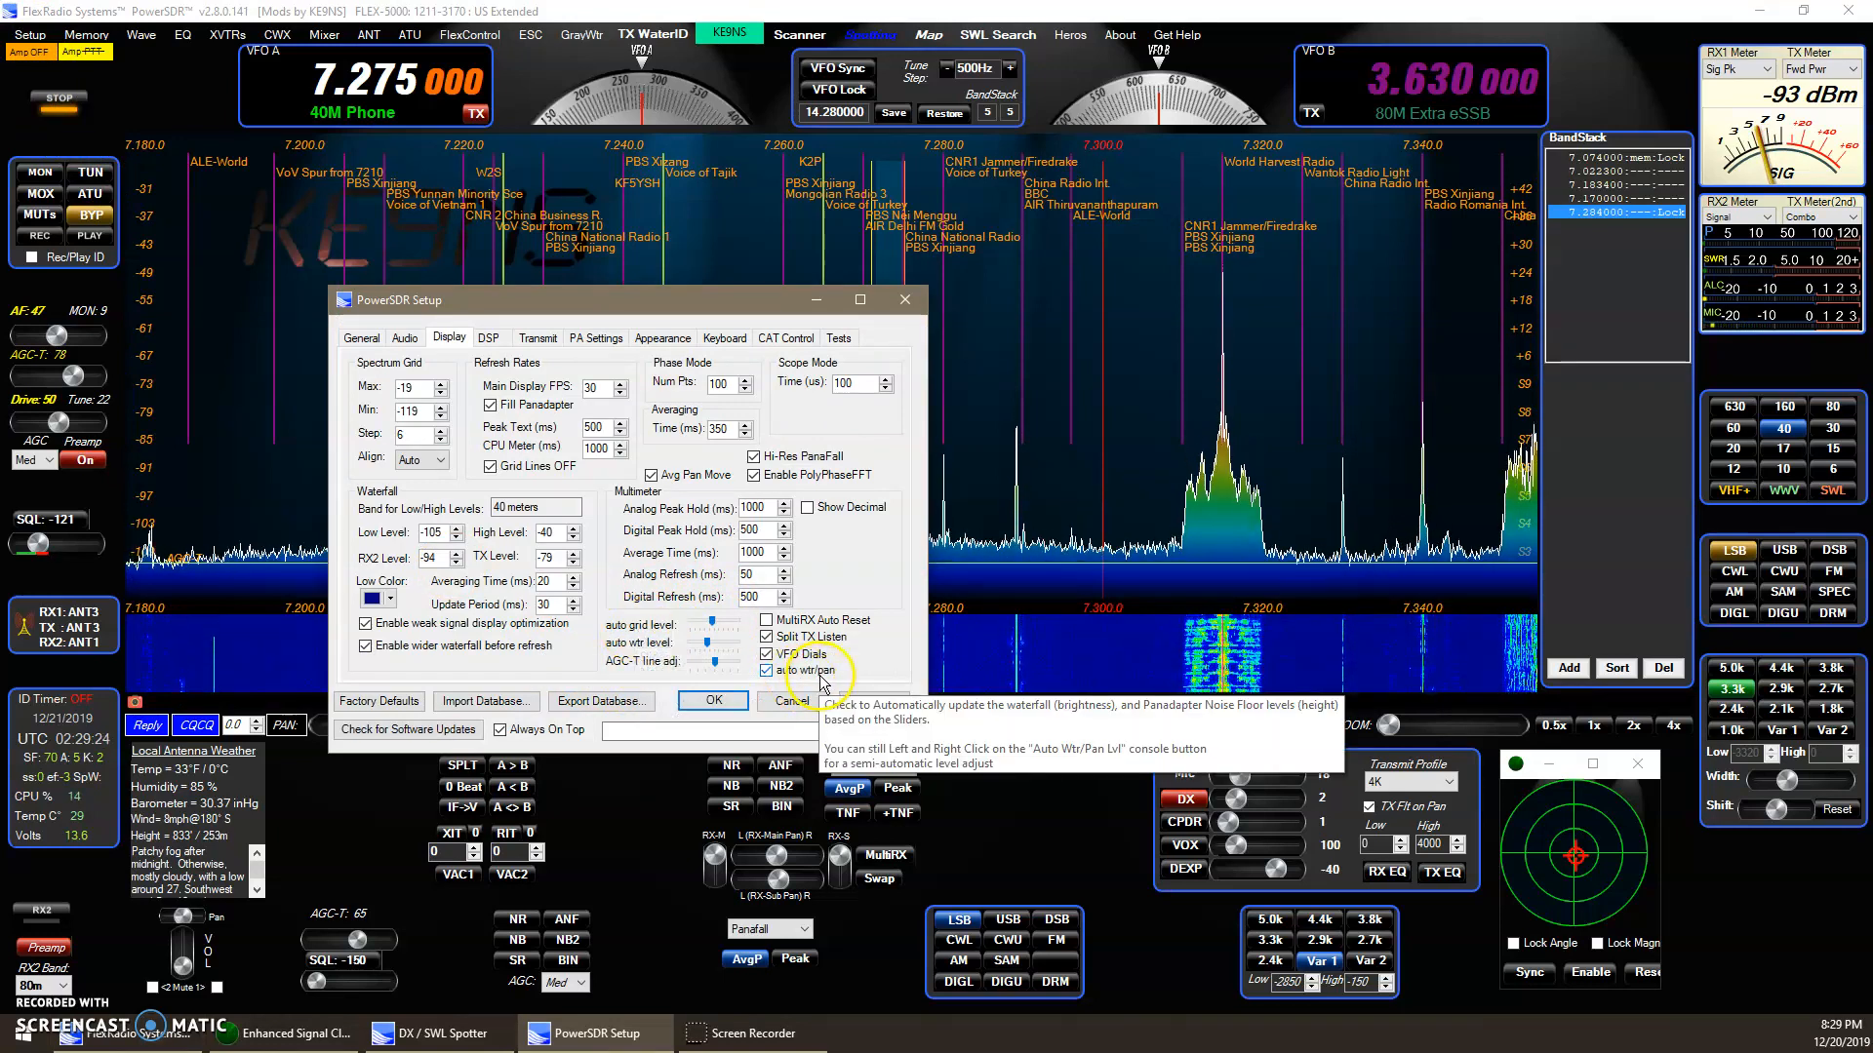
mouse_move(675, 644)
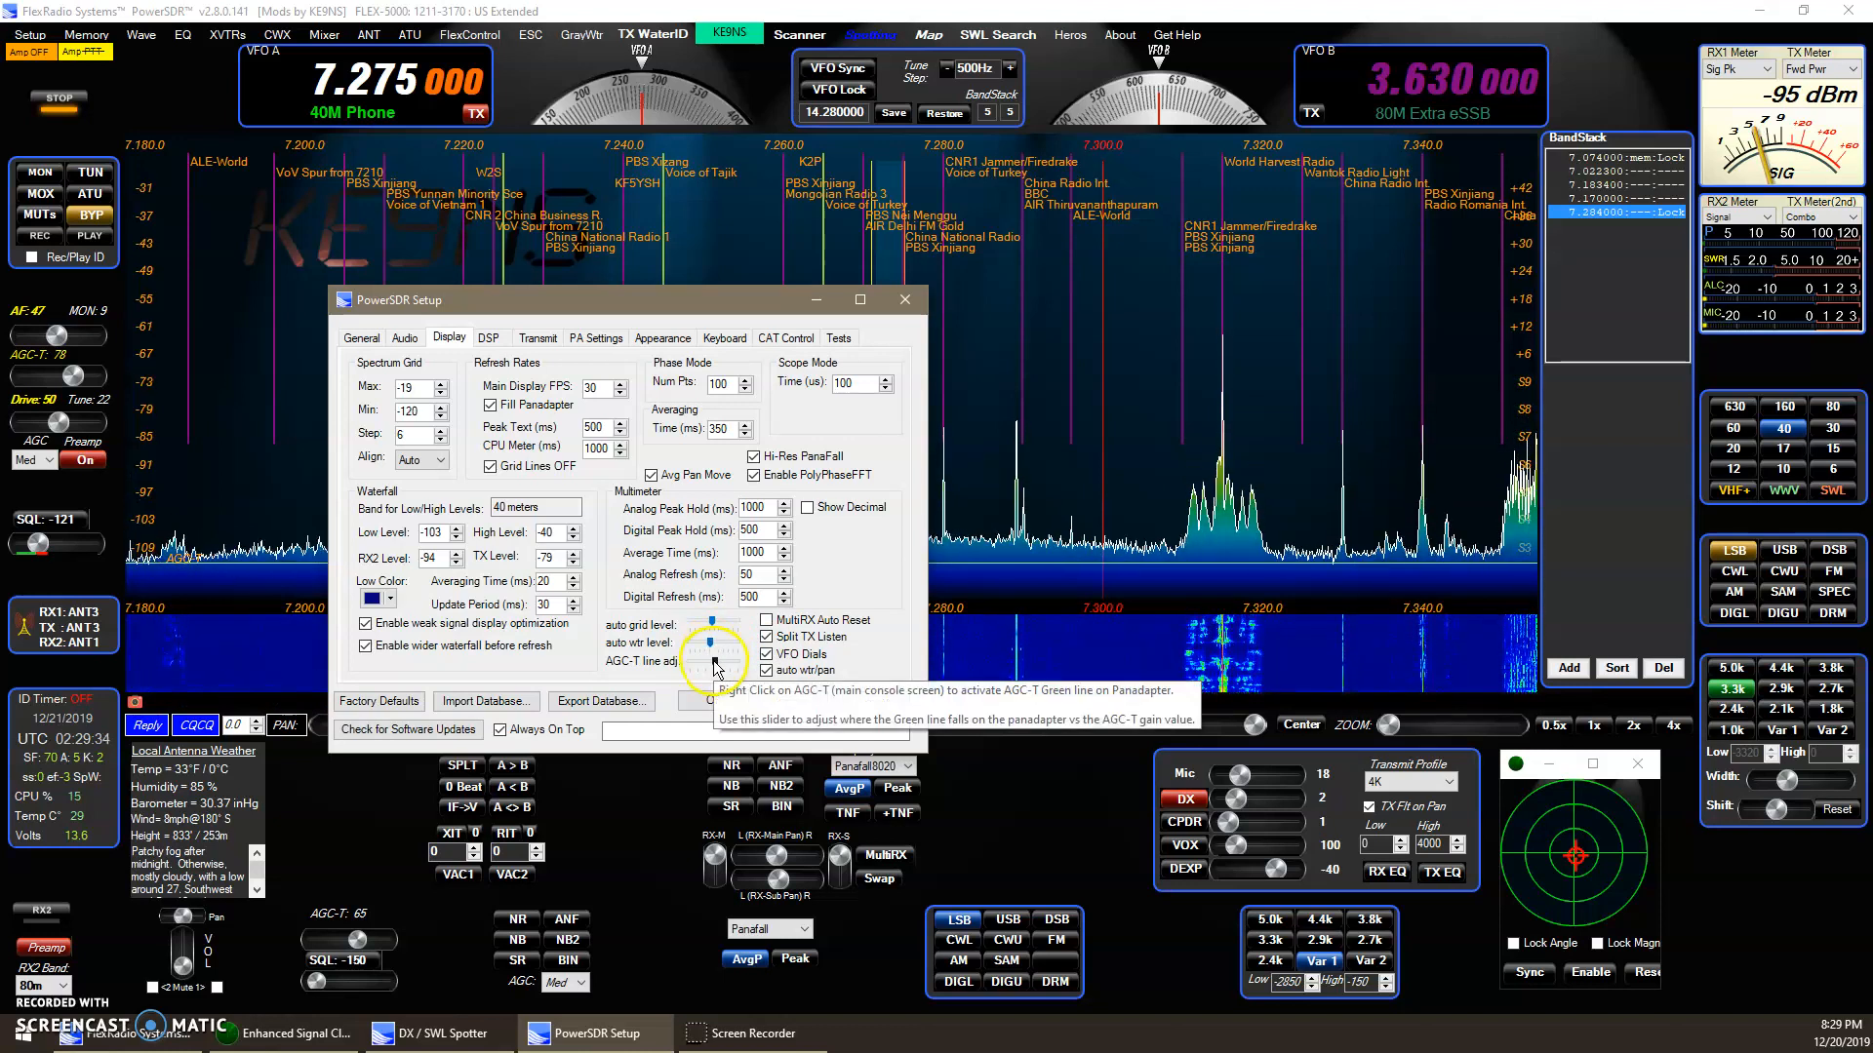
left_click(904, 298)
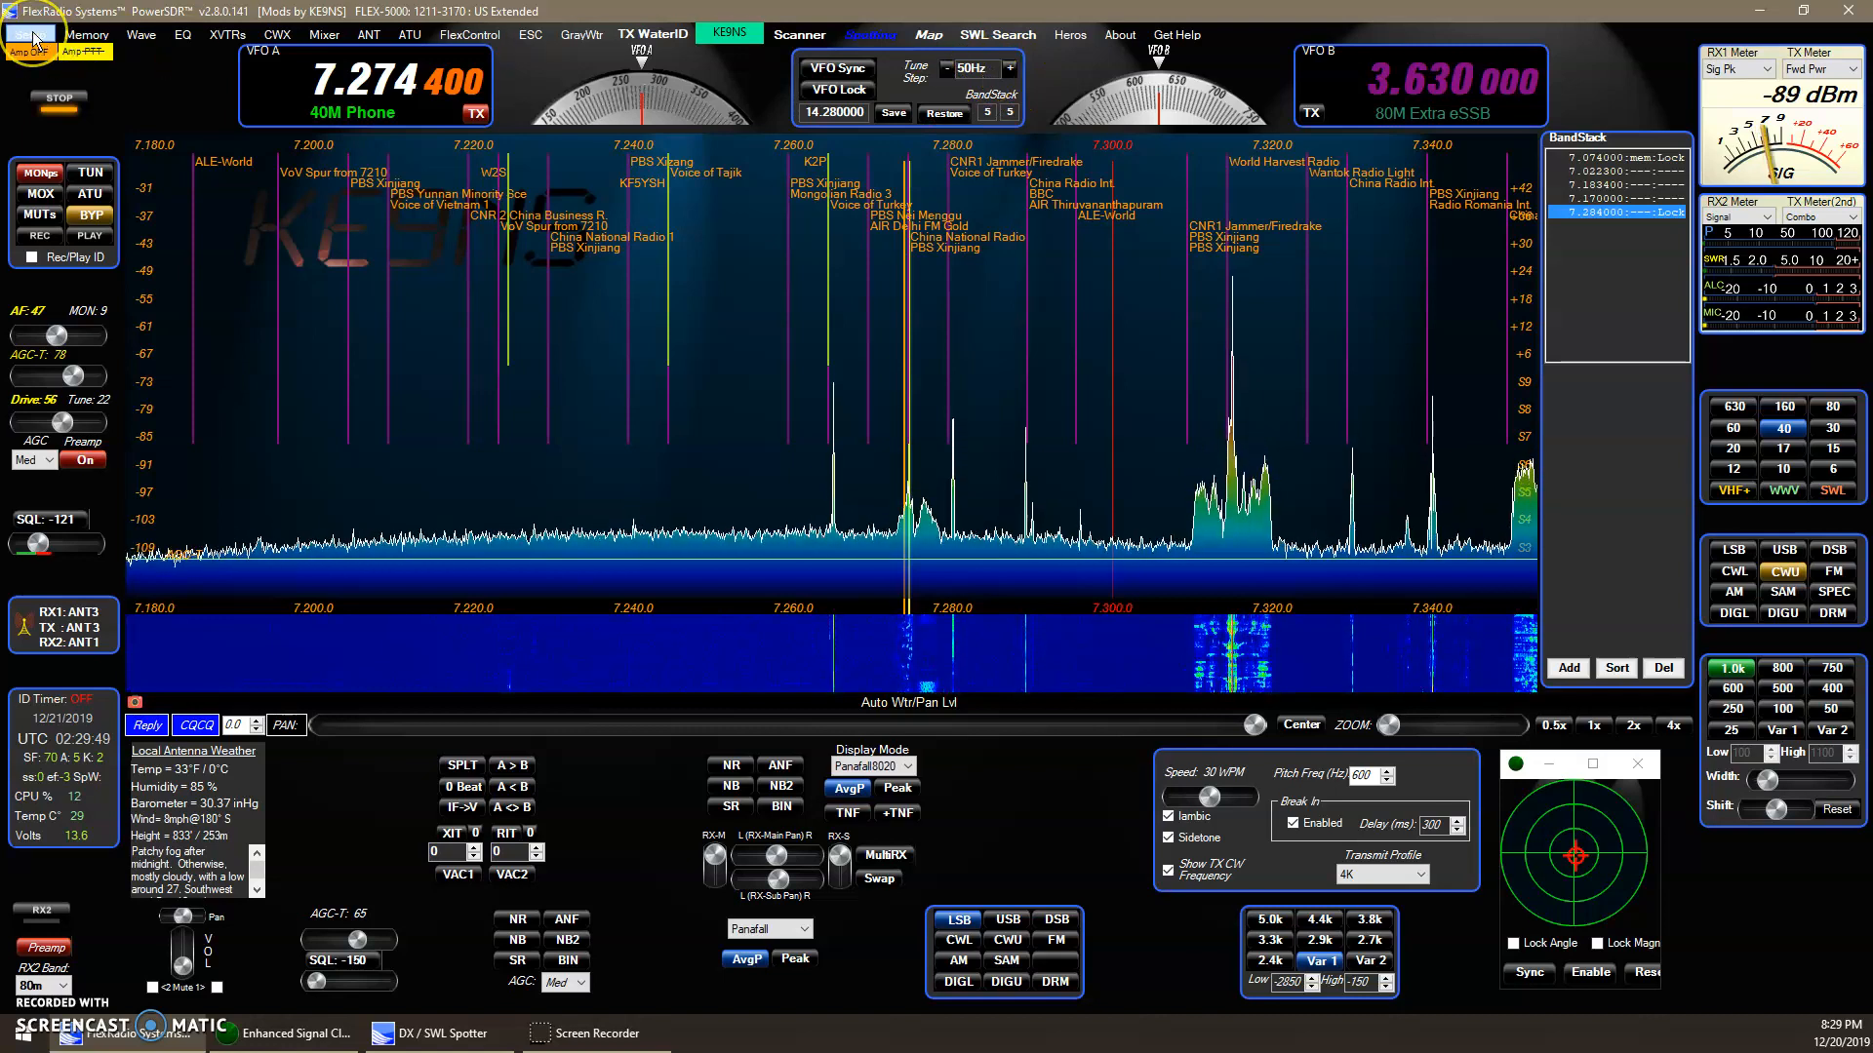
Step: Reopen Setup on the Display page while in CW at 7.2744 MHz
left_click(29, 34)
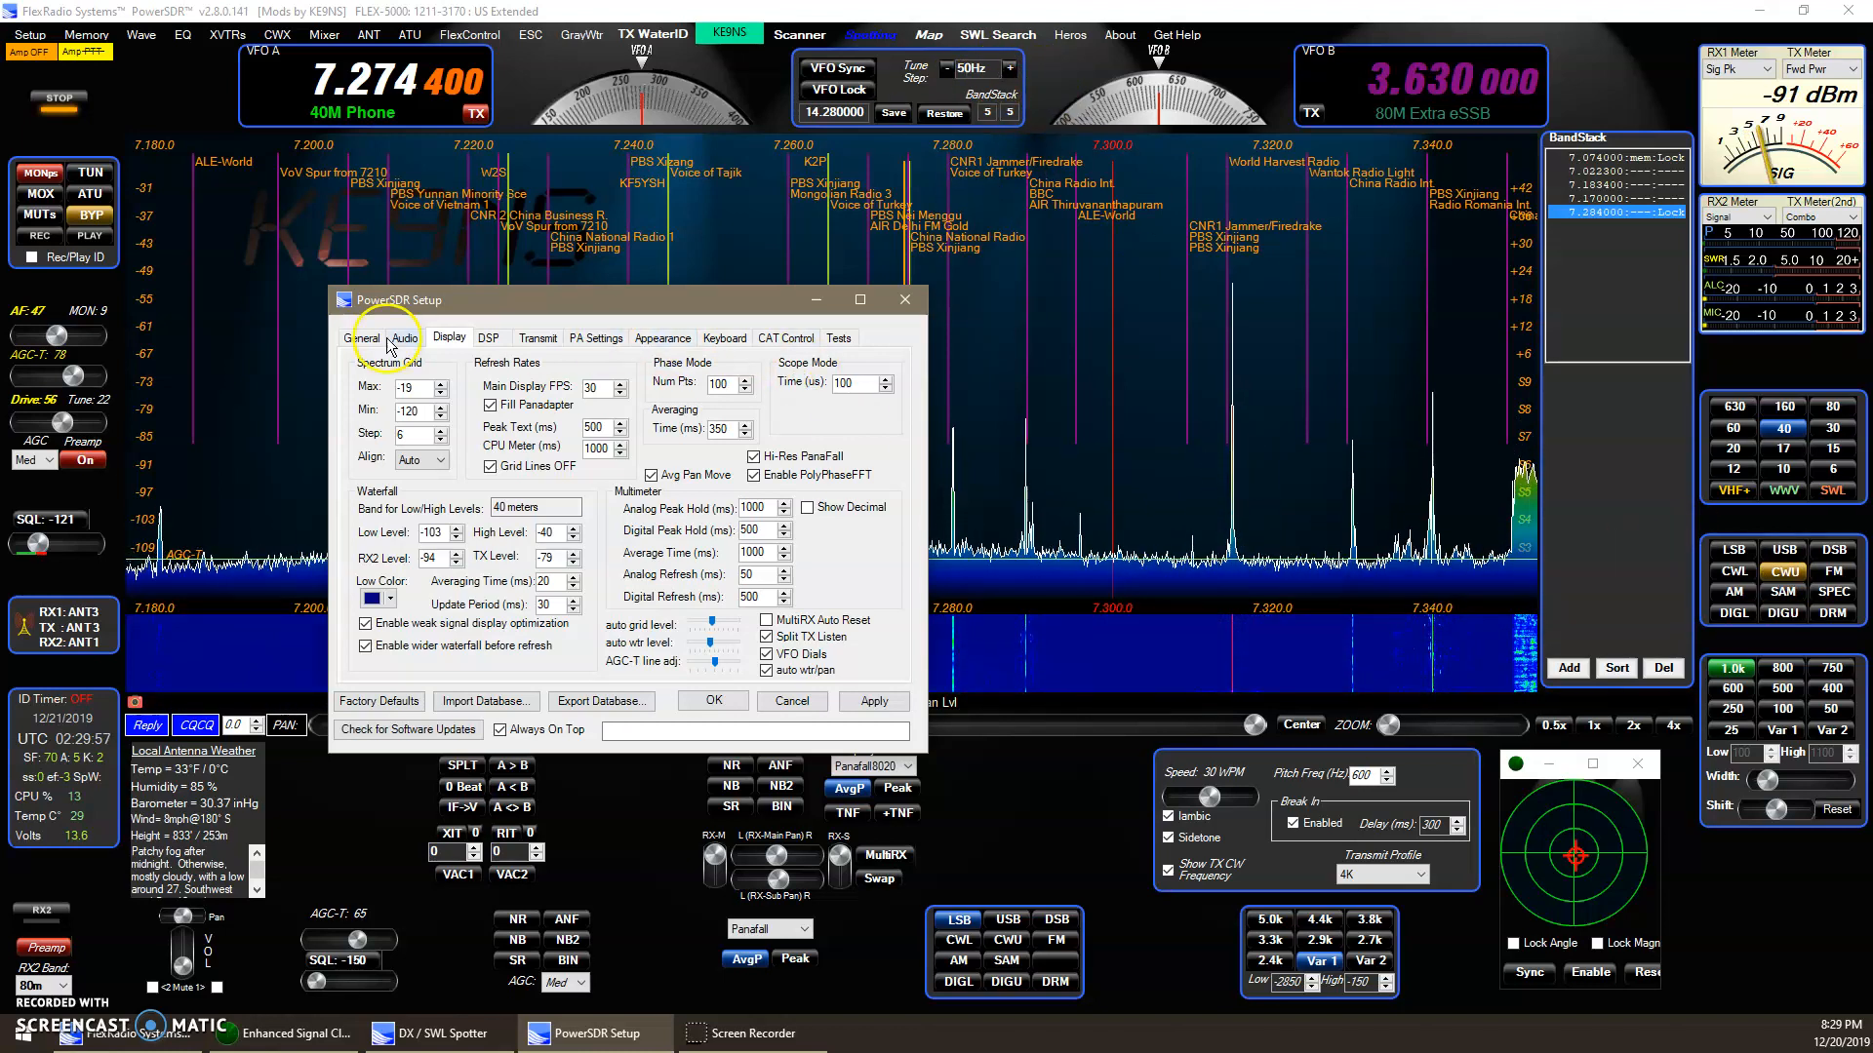
Step: Show General > User Interface, with Alt Tune Step rates and the I2C Band output option
left_click(361, 336)
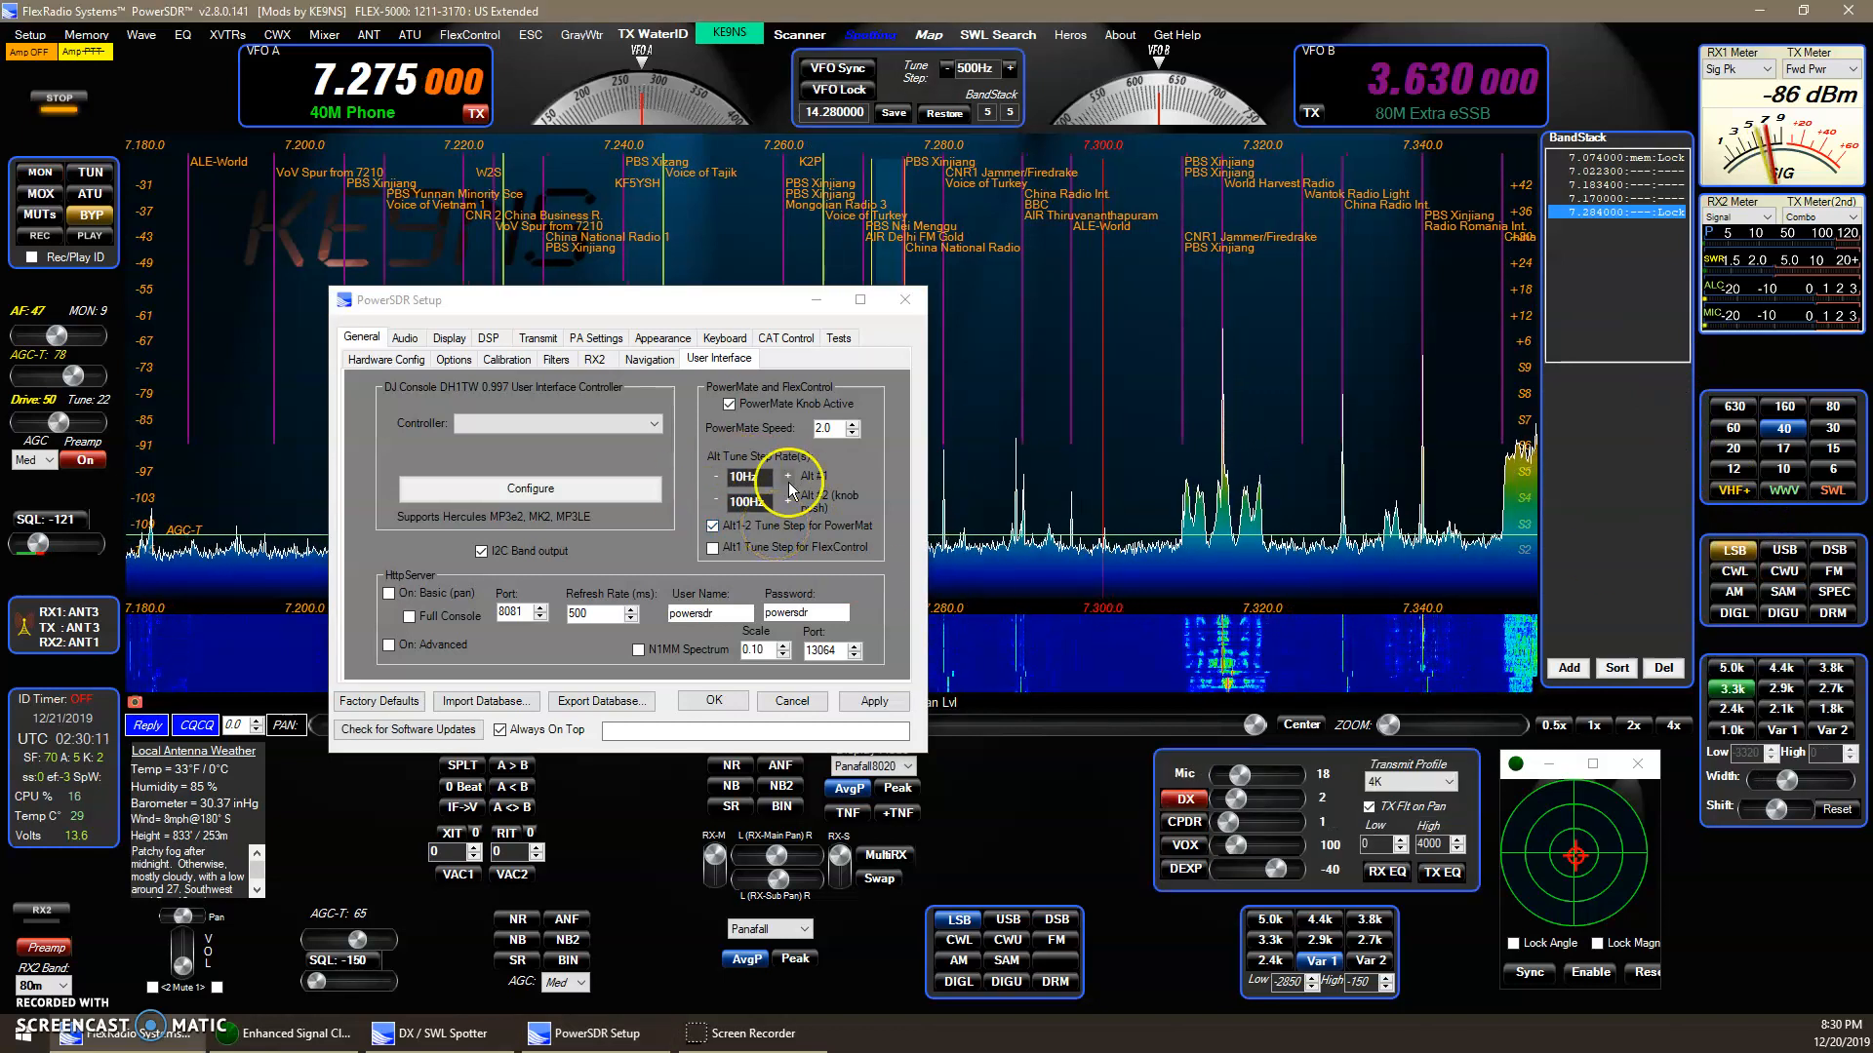
left_click(713, 547)
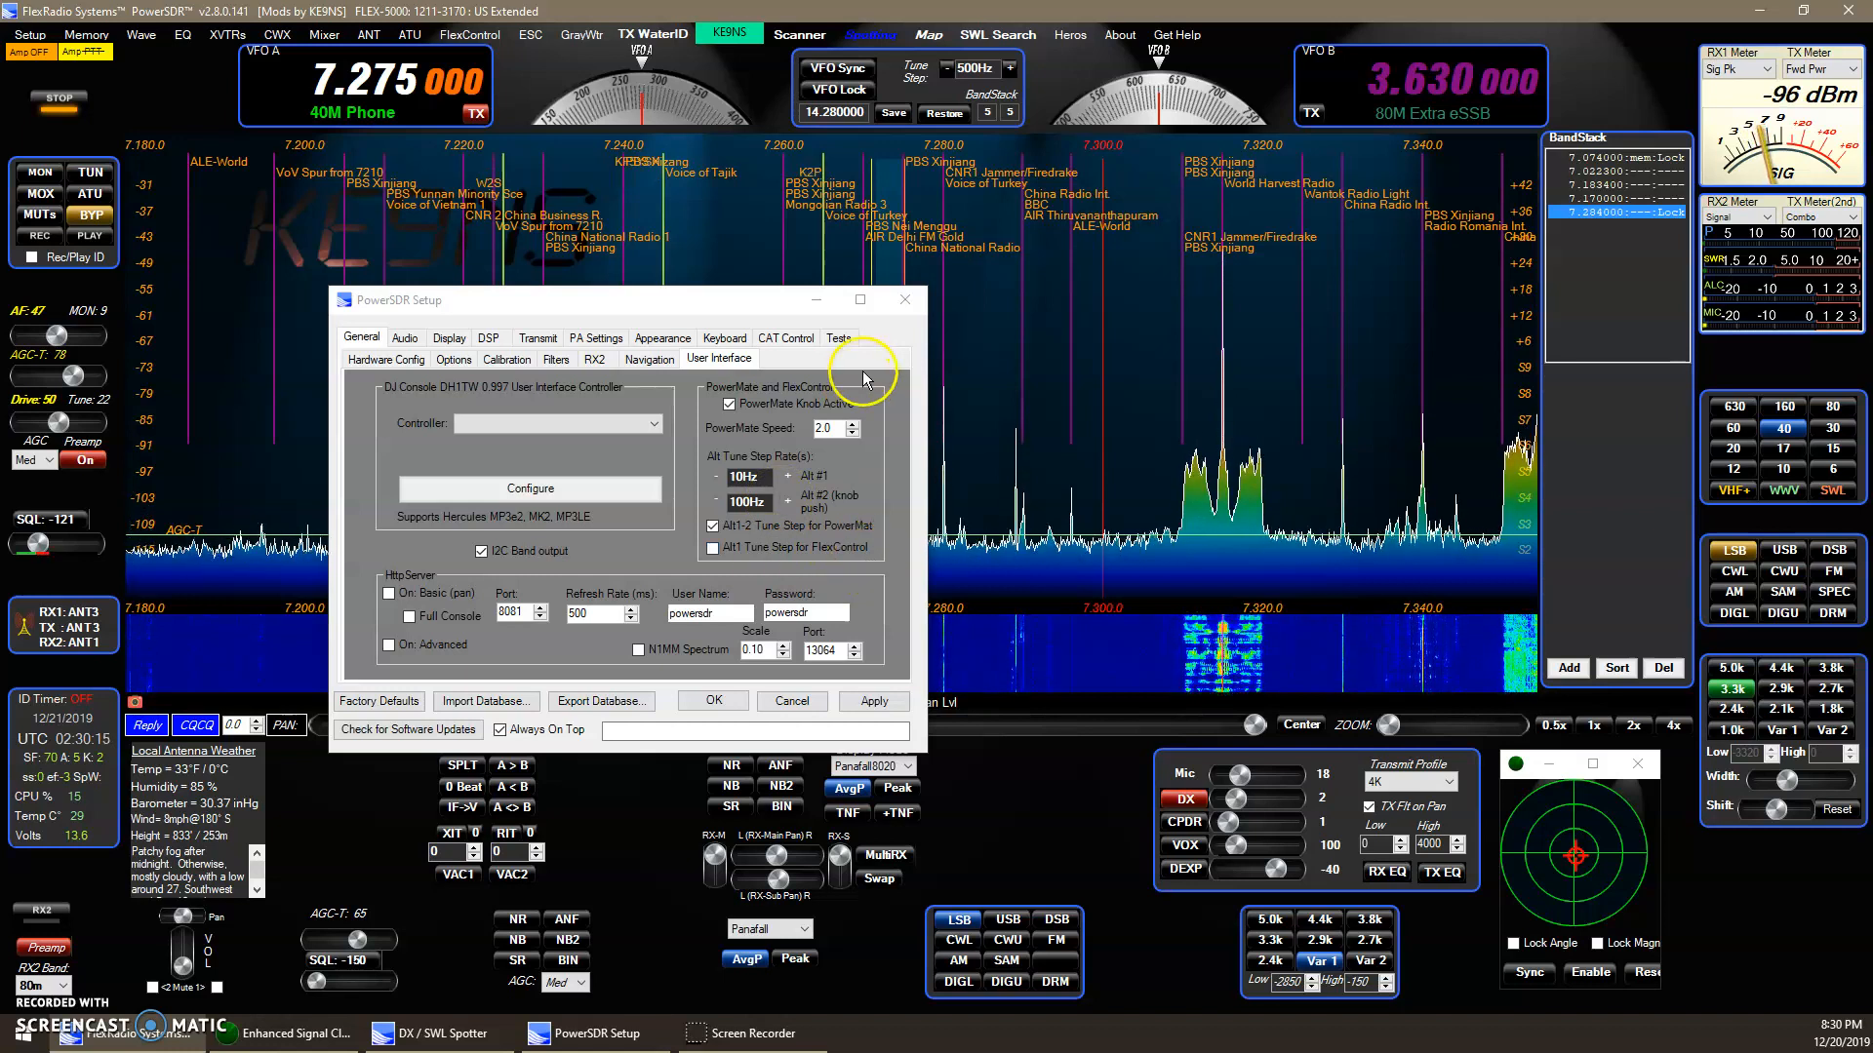
mouse_move(904, 298)
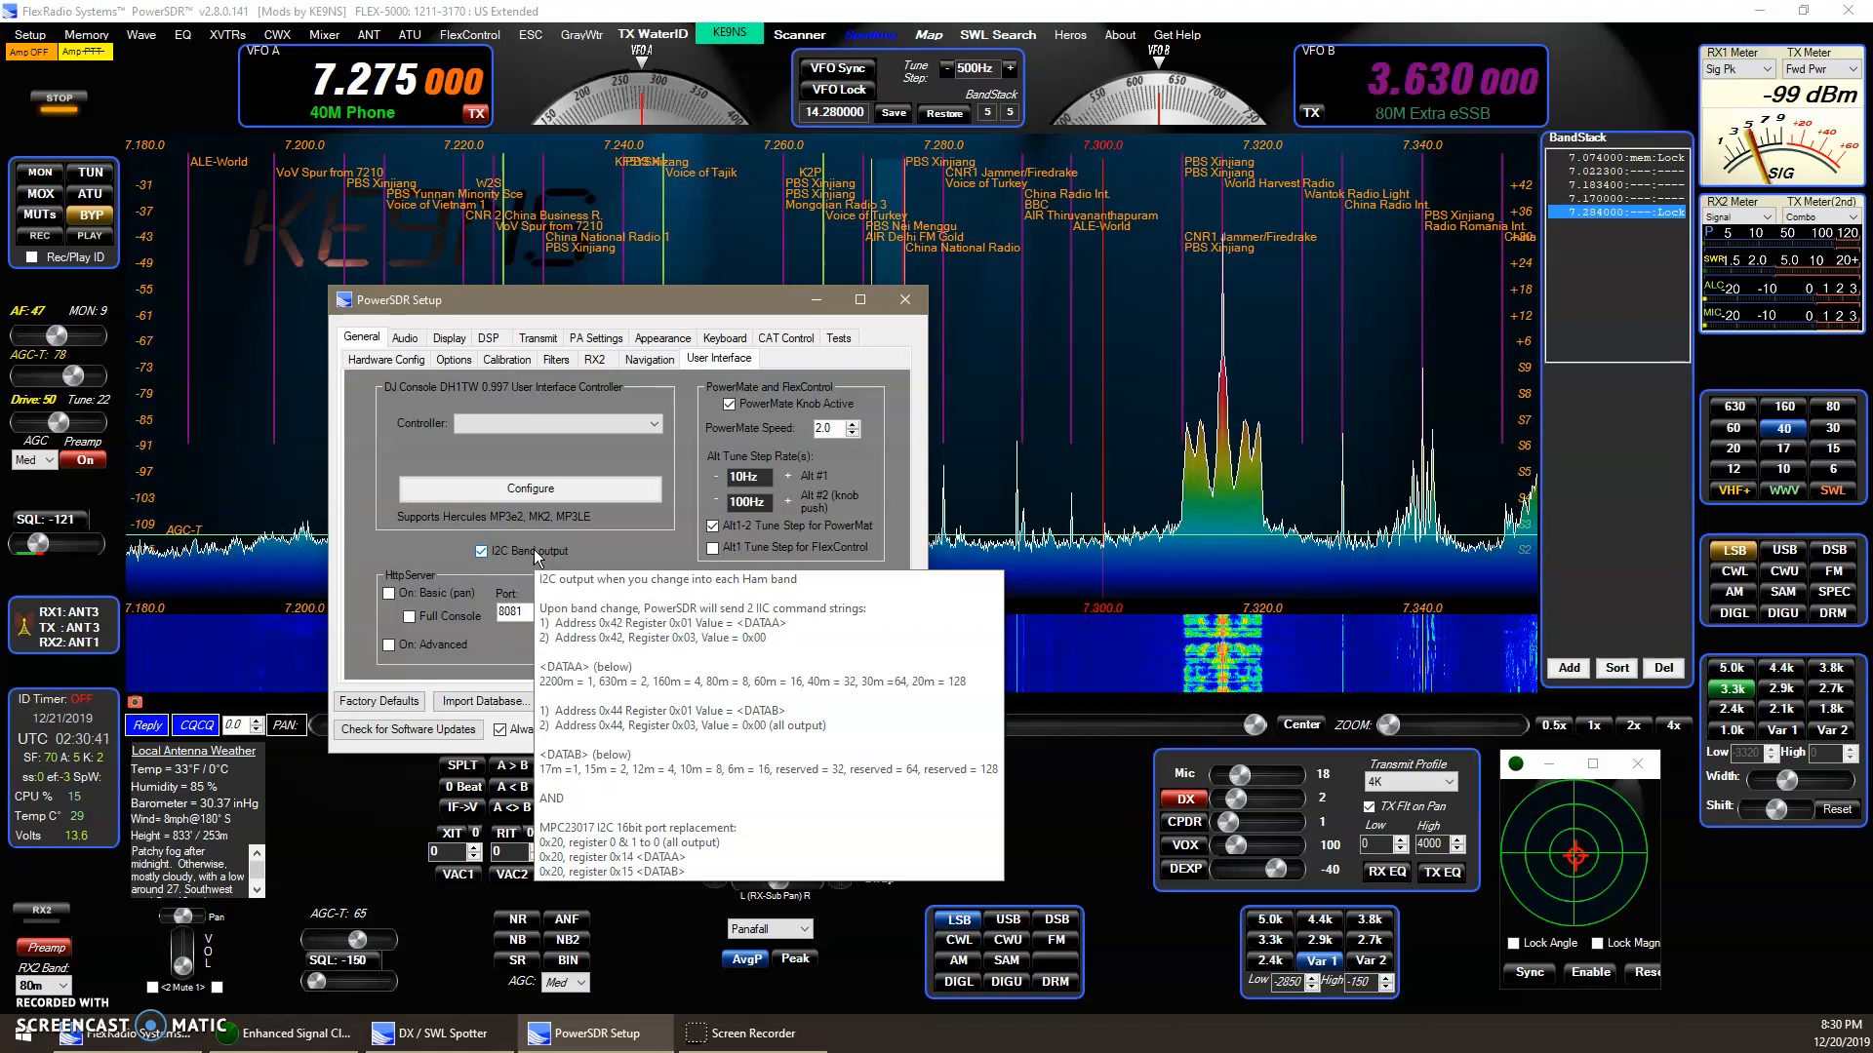
Step: Enable Channel Display under Appearance > Display and close Setup on 60 m Channel 4
left_click(661, 337)
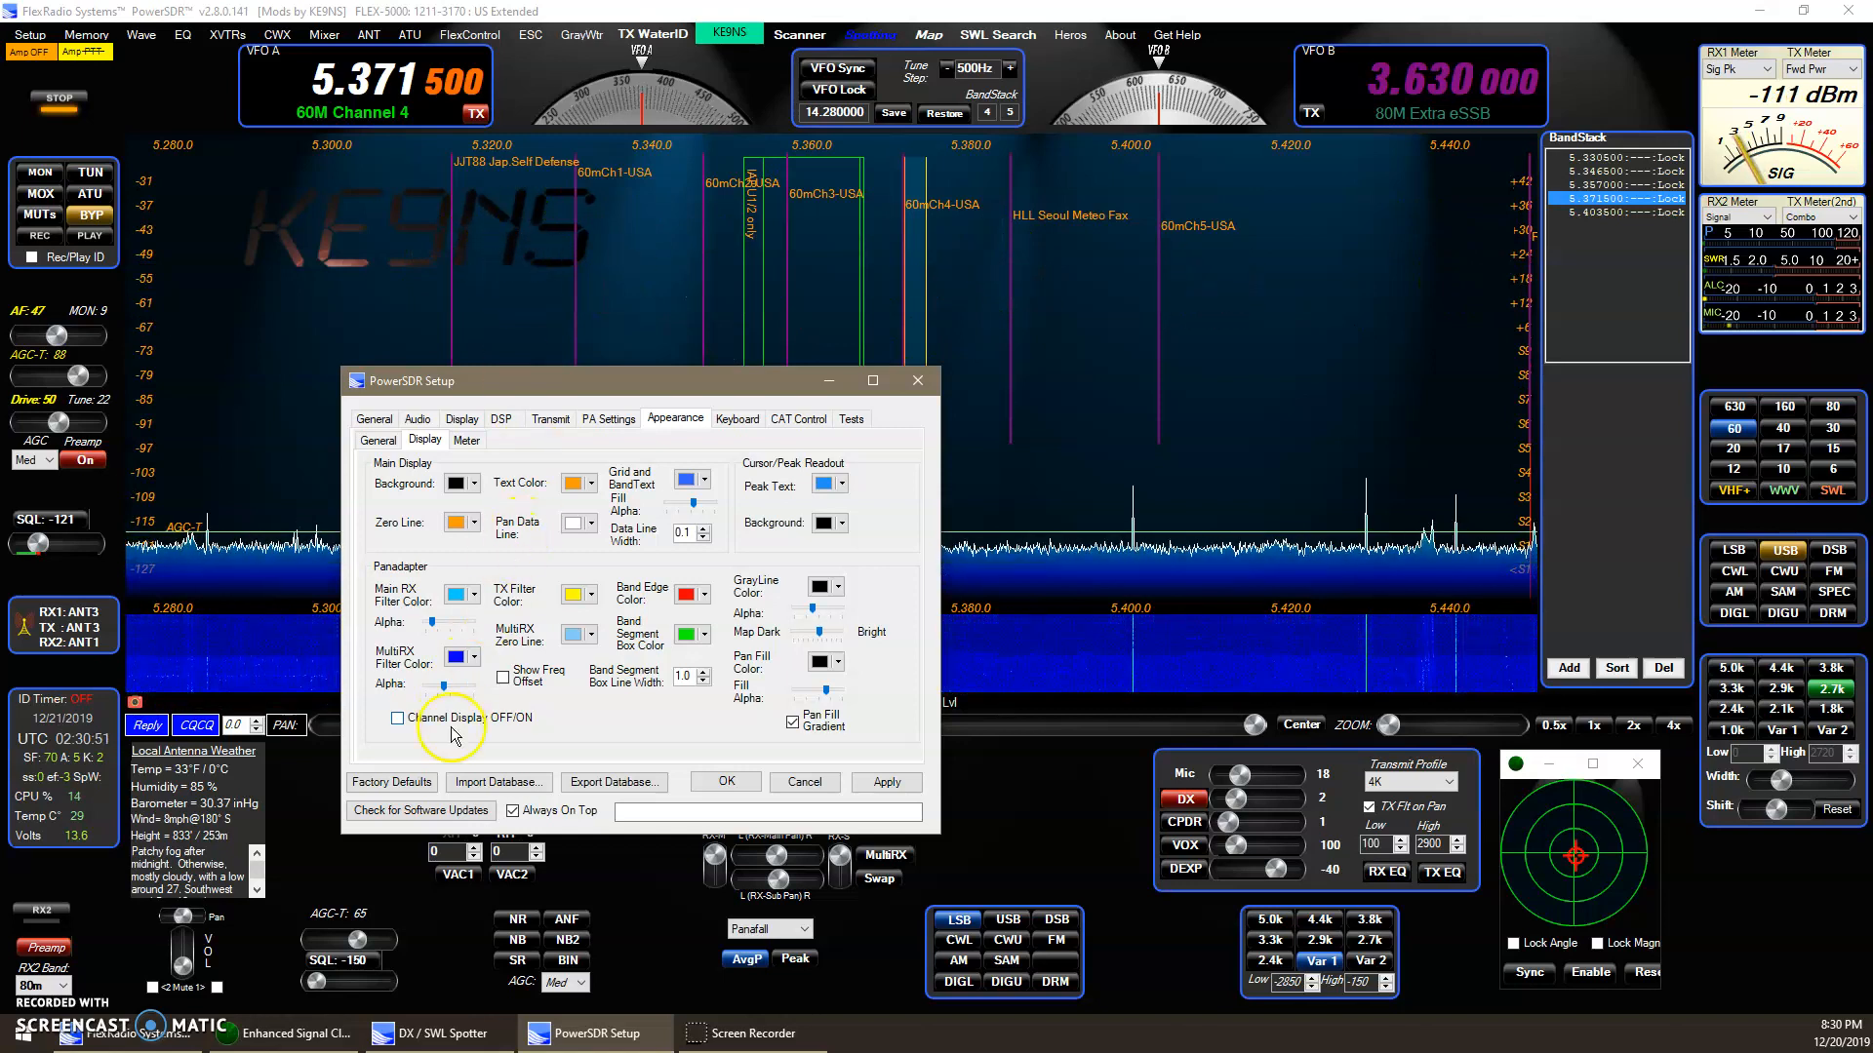
left_click(397, 717)
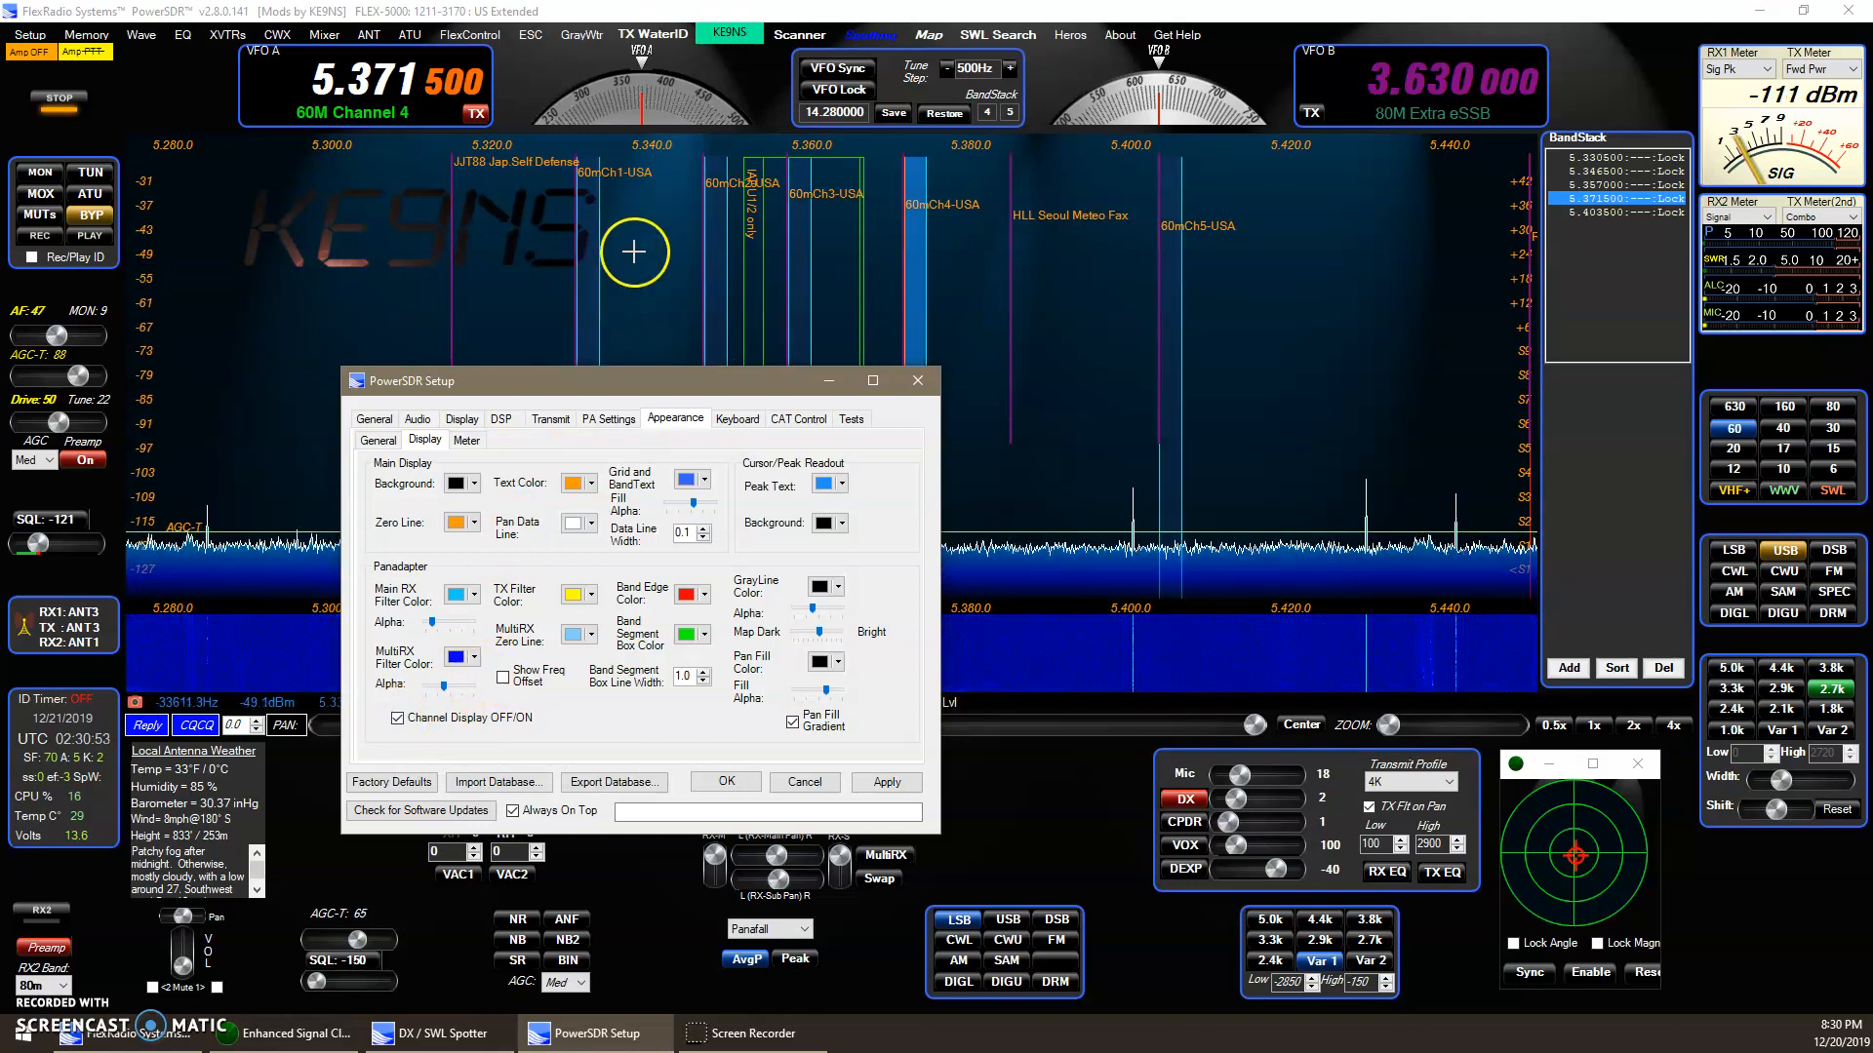
left_click(395, 718)
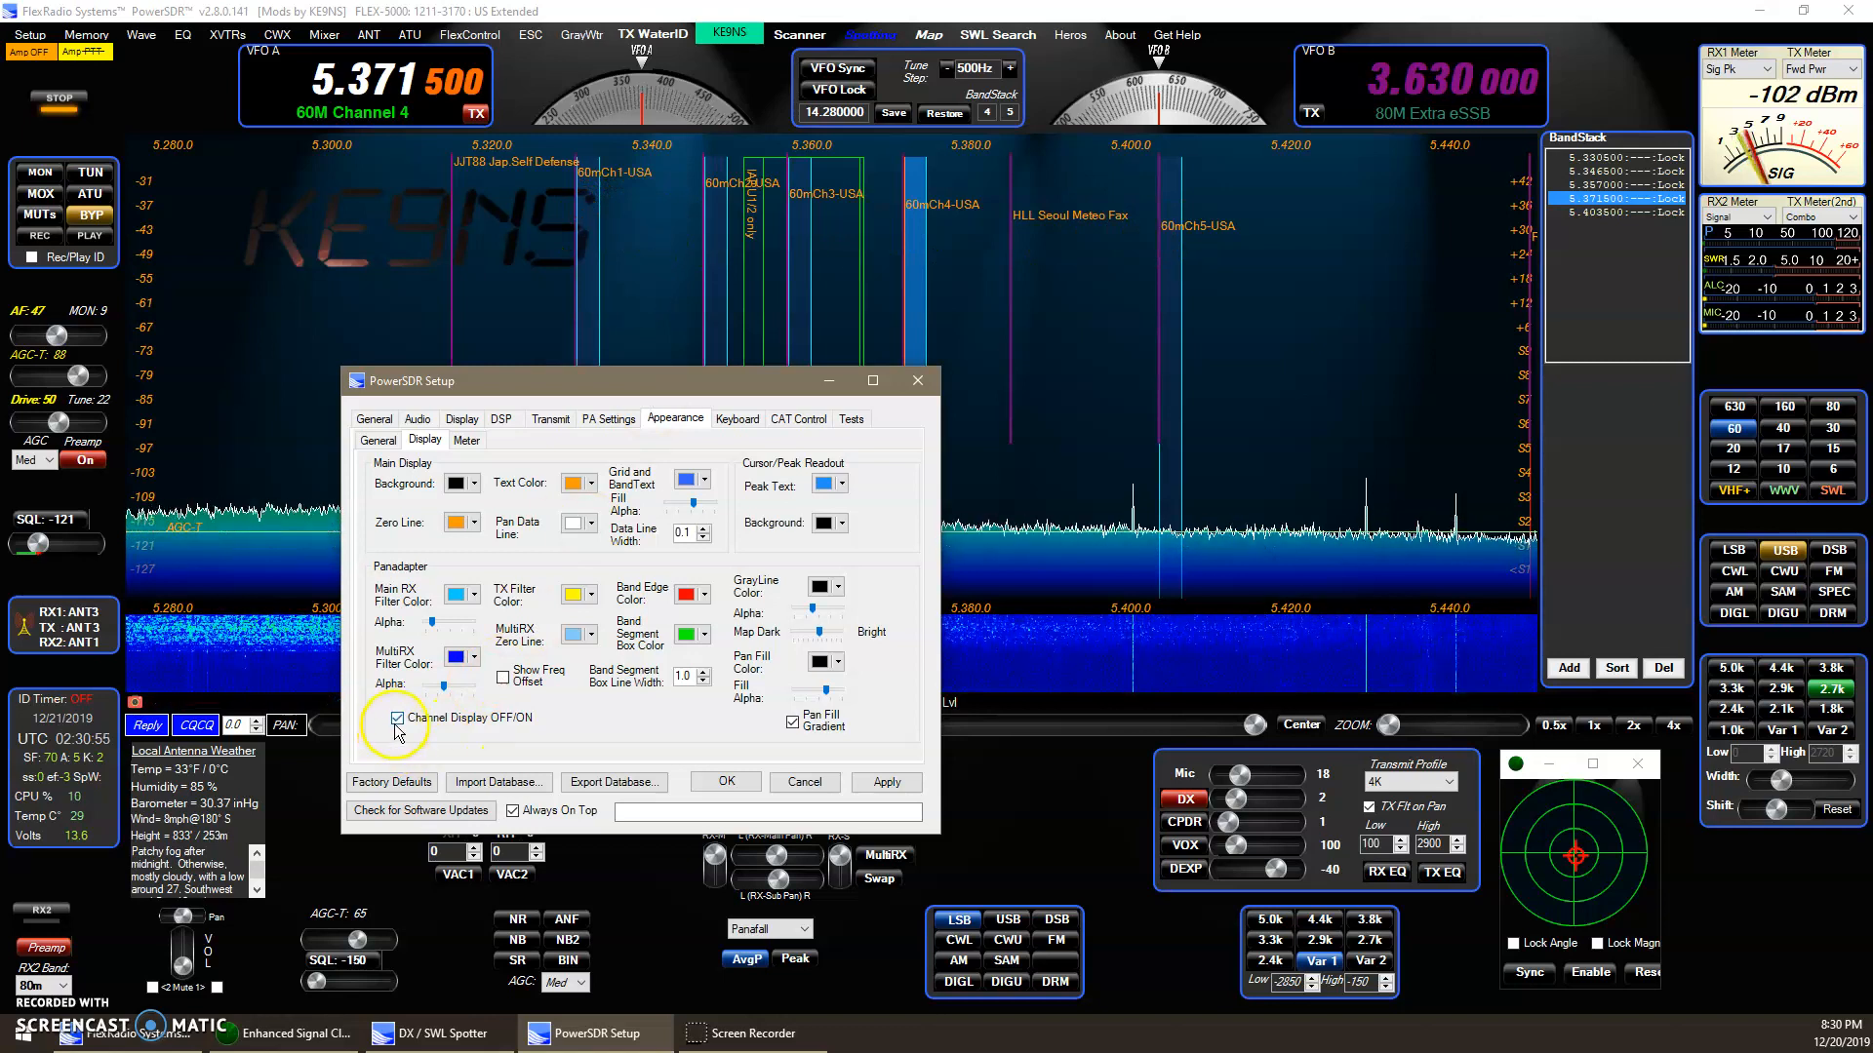
left_click(395, 718)
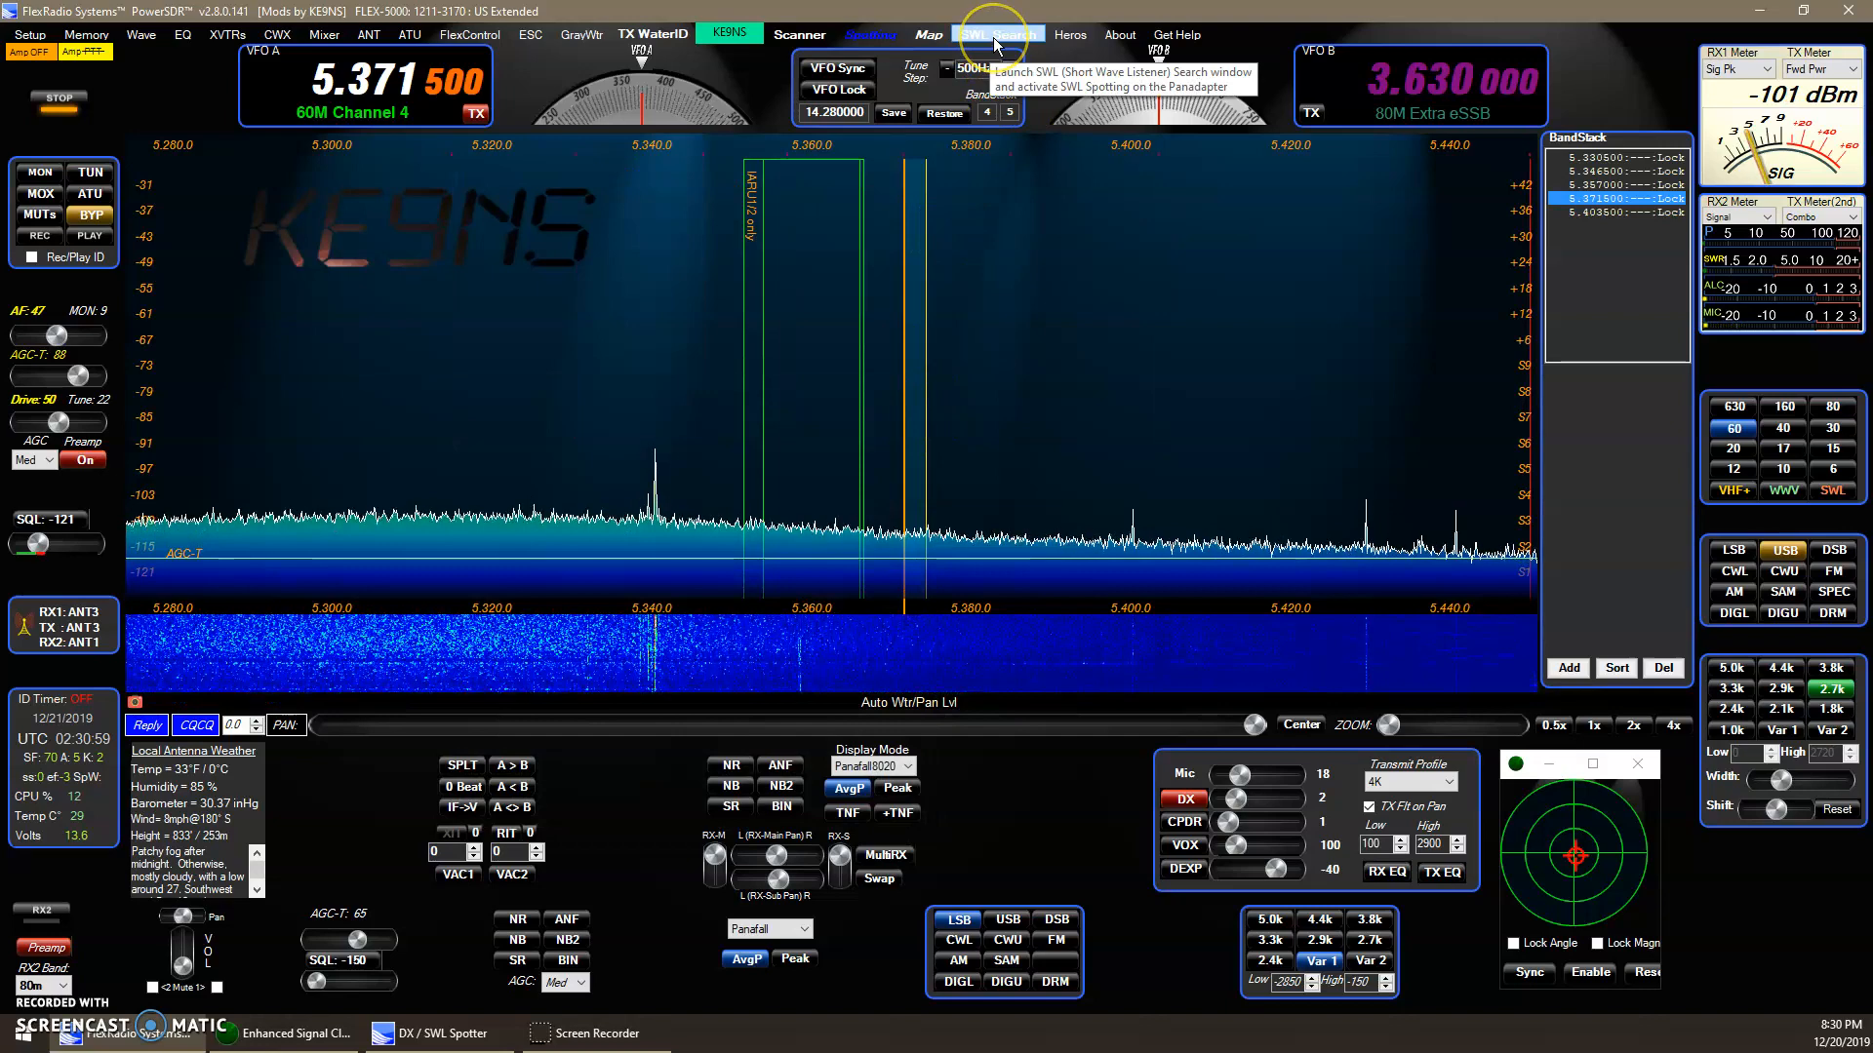
Step: Re-enable SWL Search so station and channel labels reappear on the 60 m panadapter
left_click(997, 33)
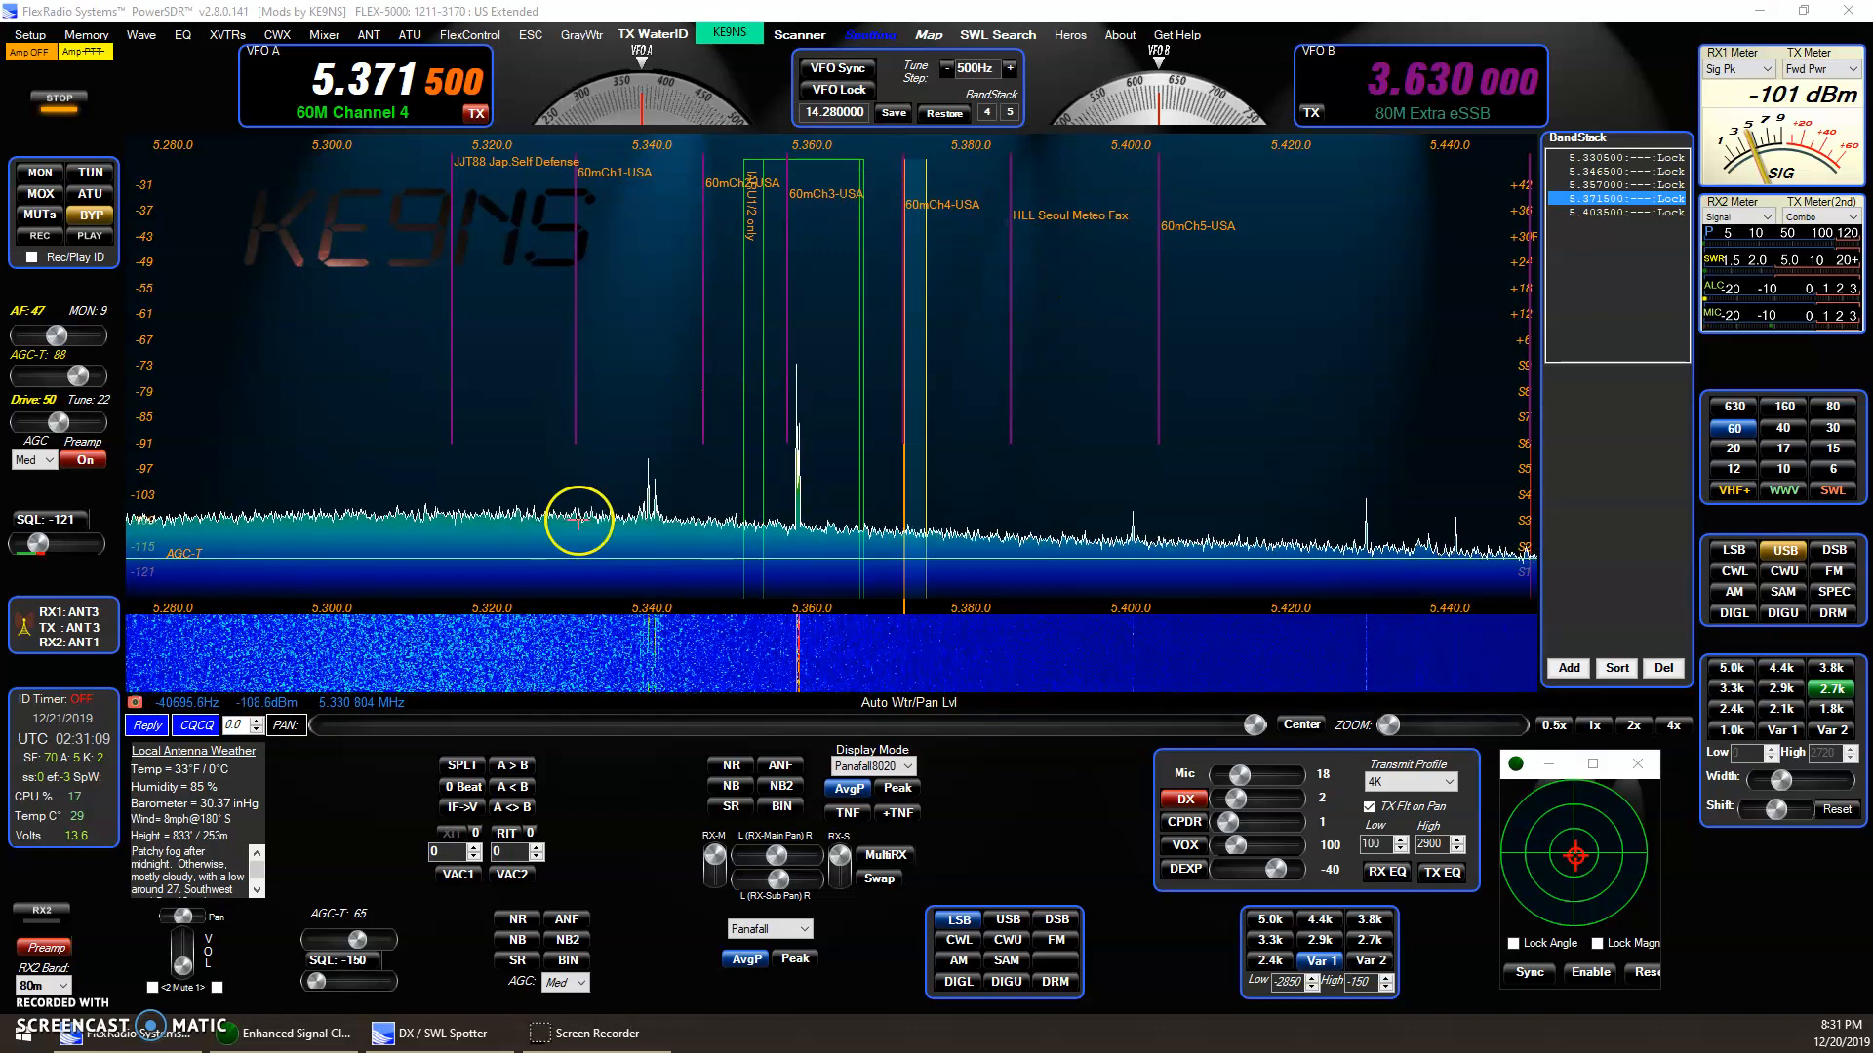
mouse_move(355, 369)
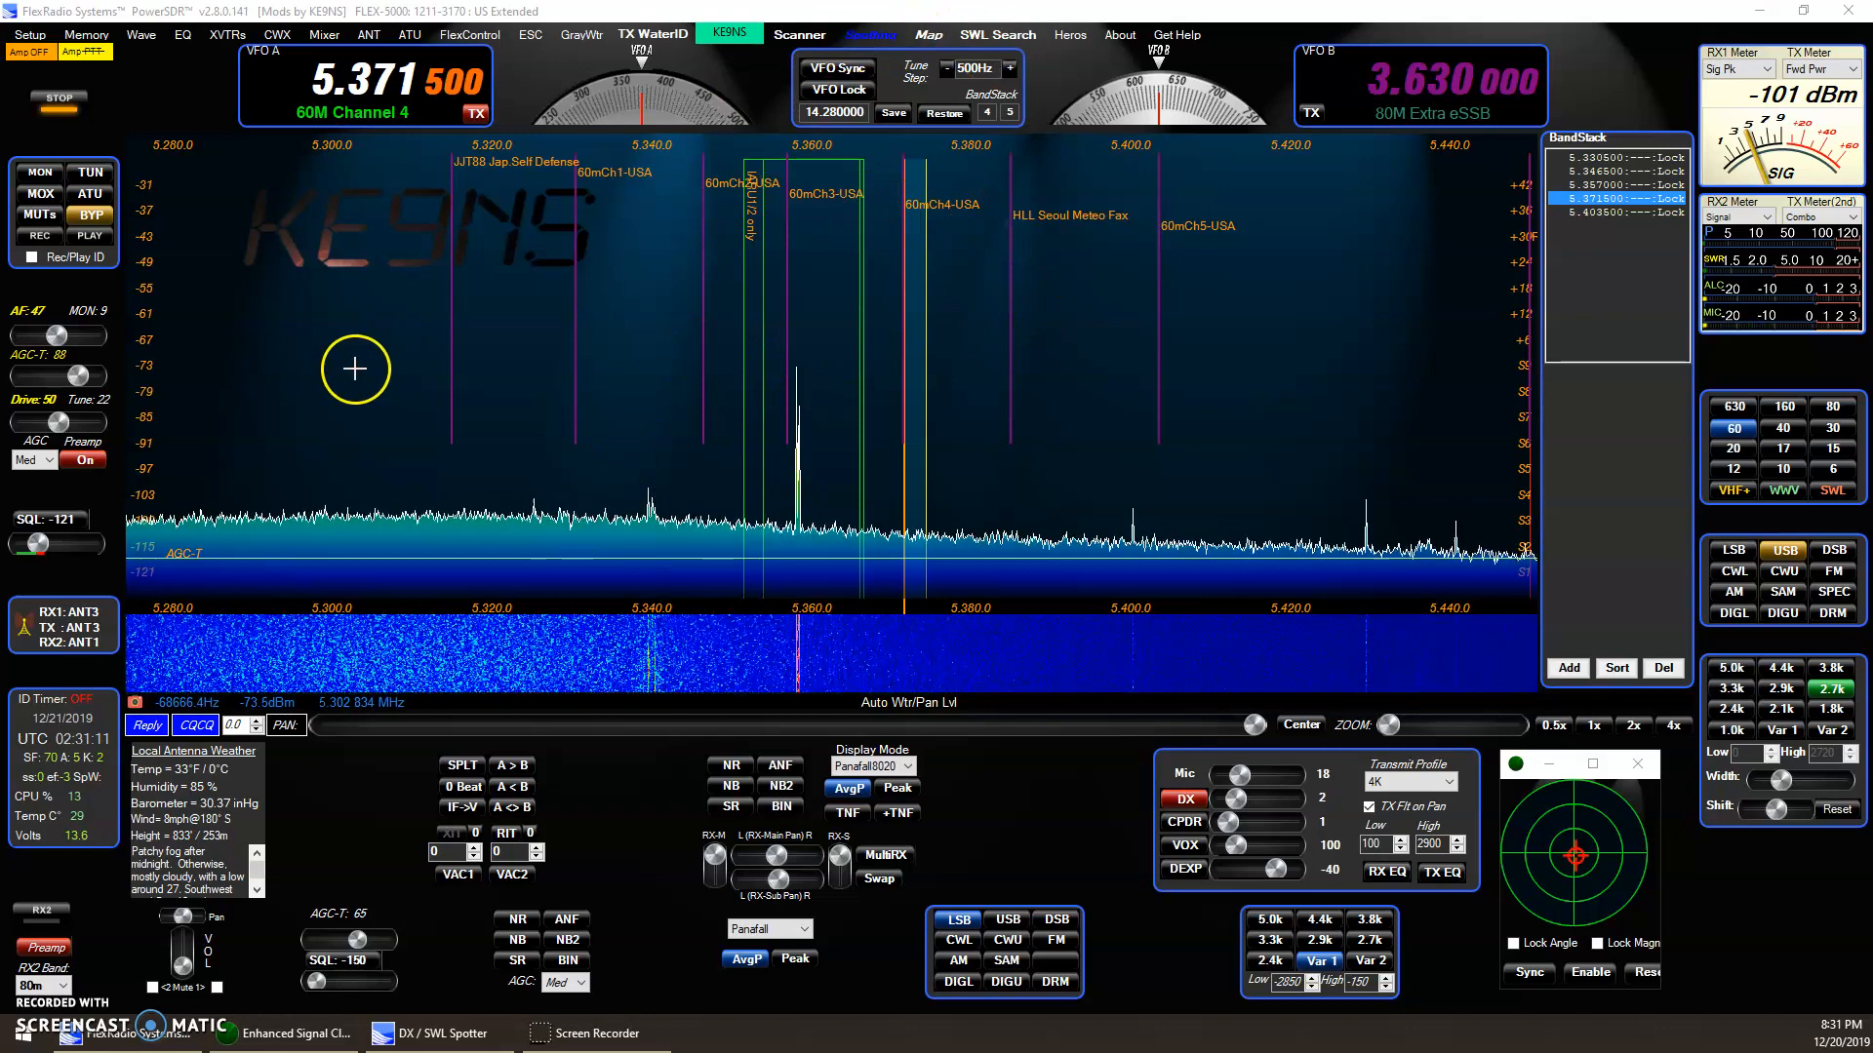